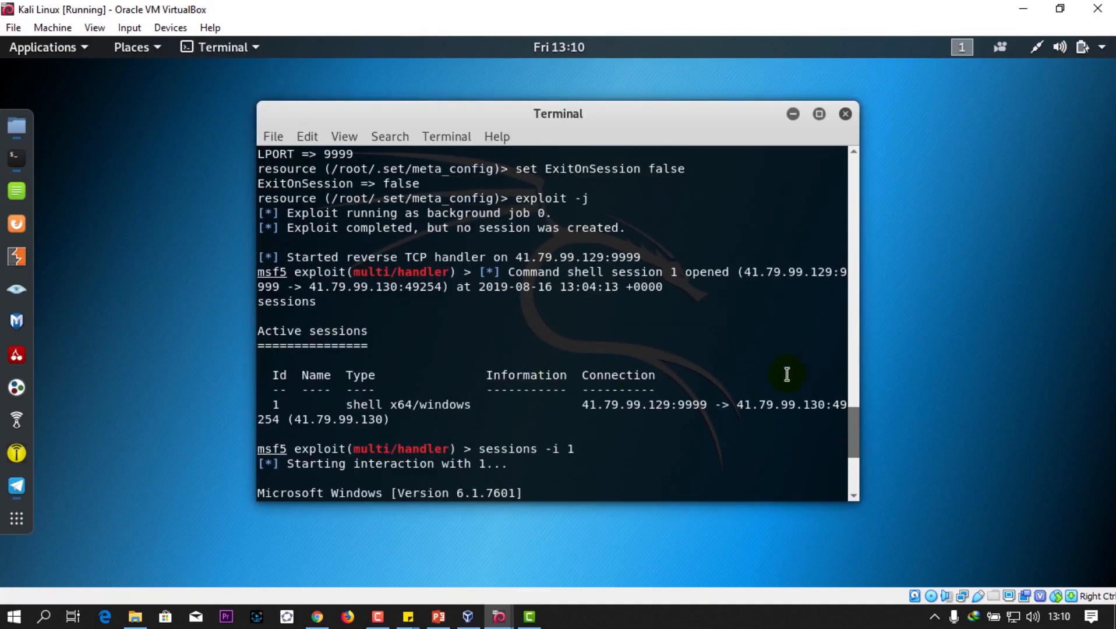
Scroll the Metasploit terminal after entering sysinfo in session 1's Windows shell.
{"action": "scroll", "scroll_direction": "down", "scroll_amount": 3}
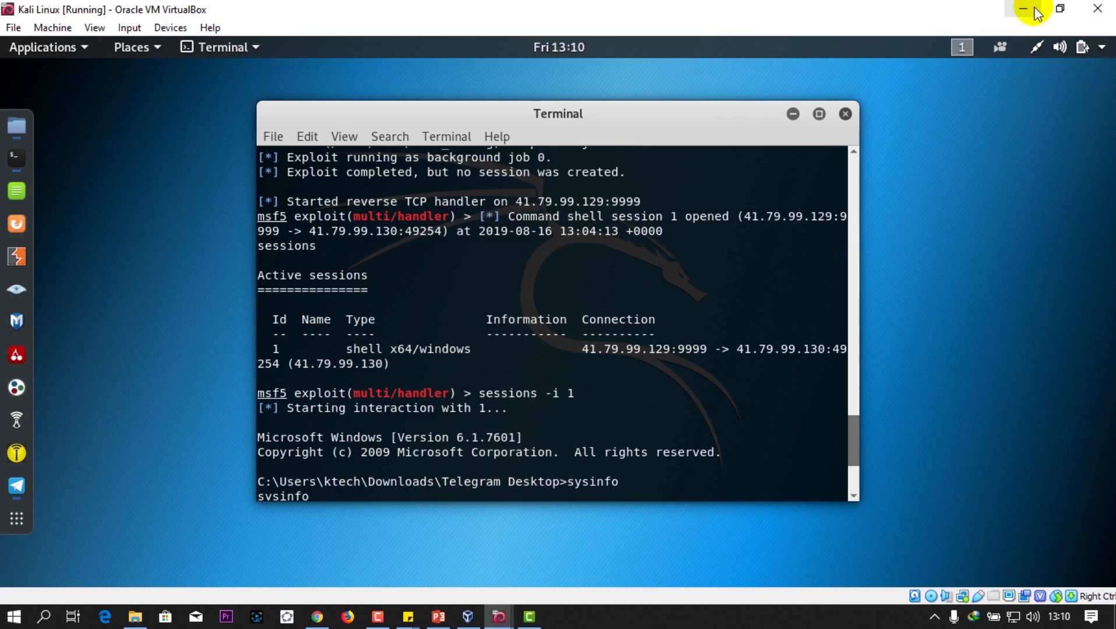
Minimize the Kali VM and search Google in Chrome for 'currports download'.
{"action": "left_click", "coordinate": [437, 616]}
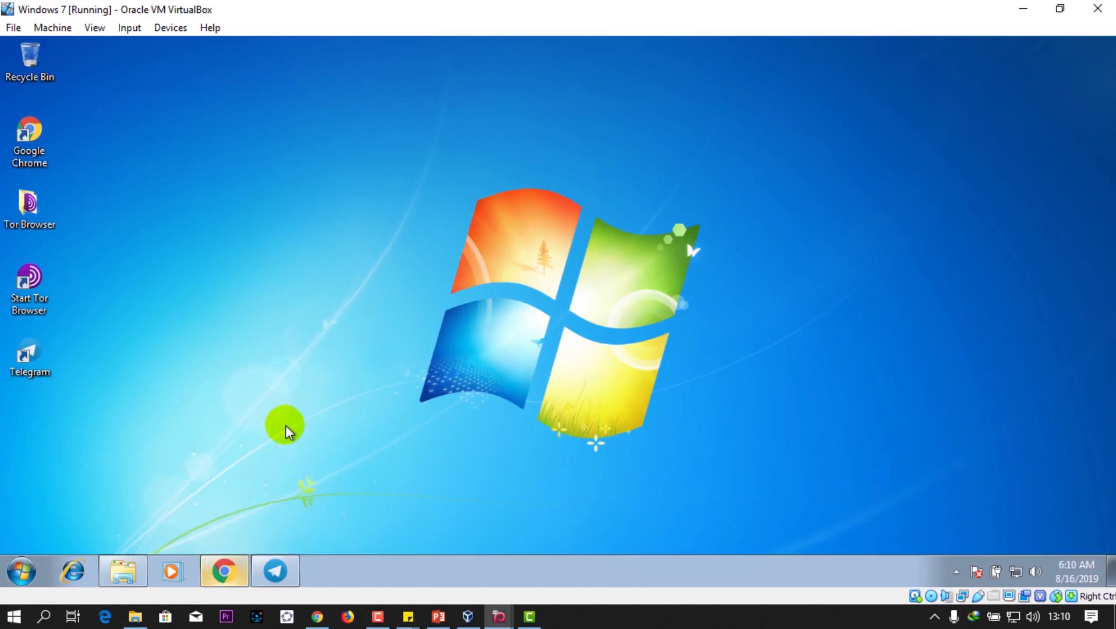
{"action": "mouse_move", "coordinate": [282, 459]}
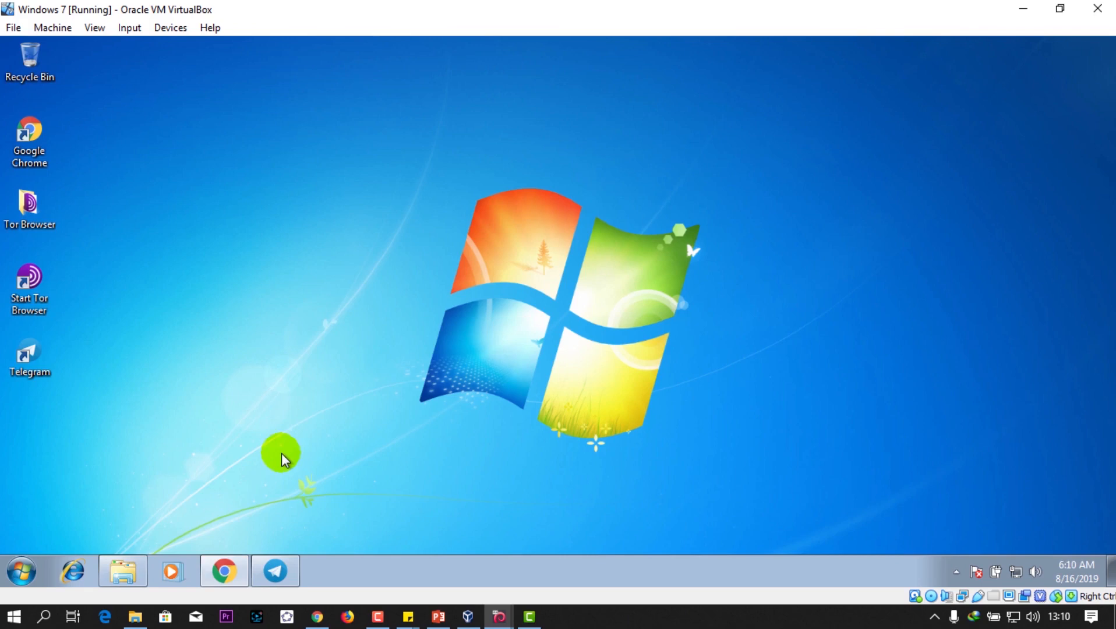
{"action": "type", "text": "currports"}
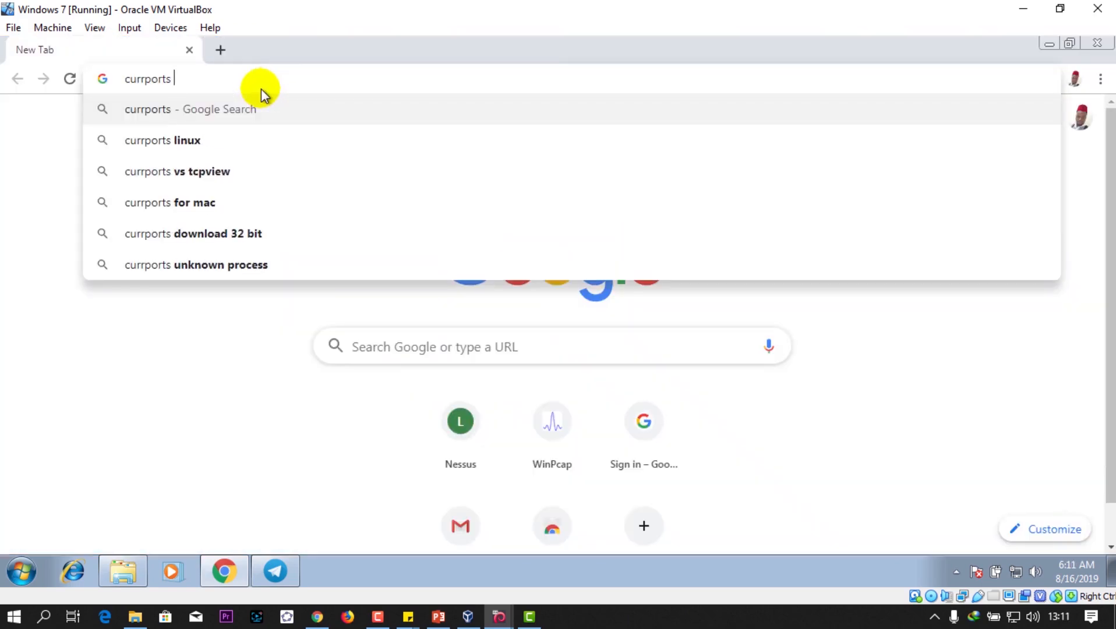
{"action": "type", "text": "download"}
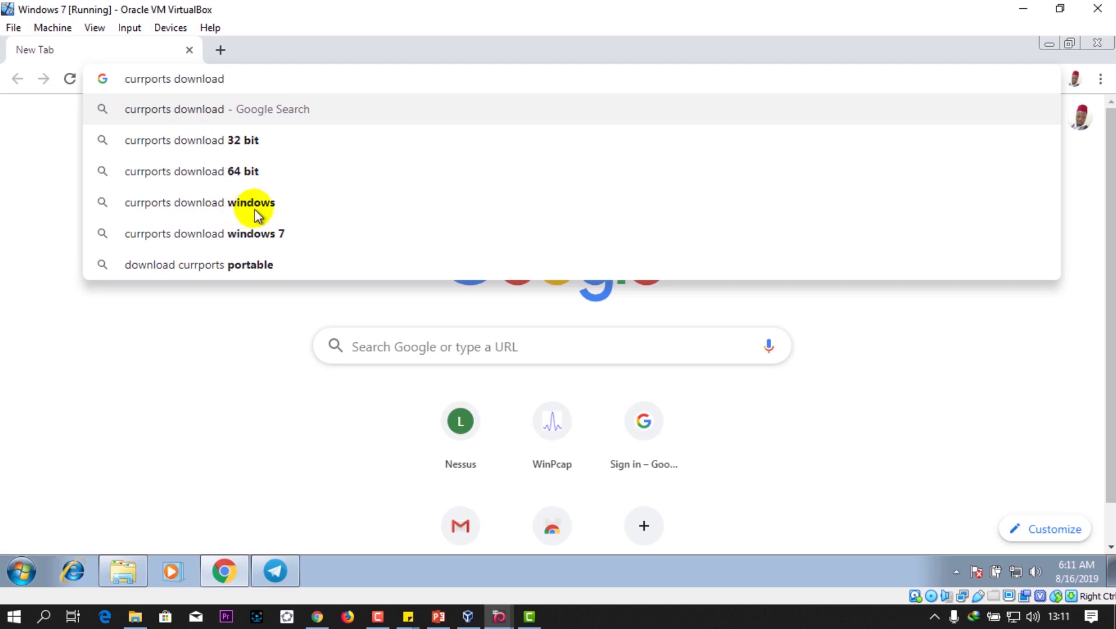
{"action": "left_click", "coordinate": [254, 203]}
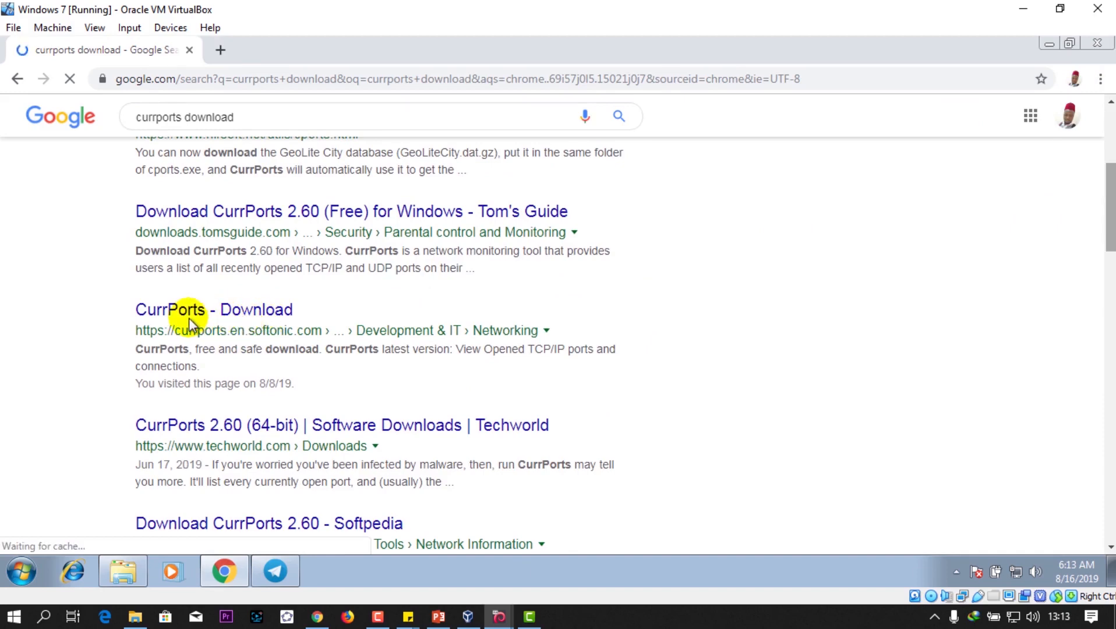
Open the 'CurrPorts - Download' search result.
{"action": "left_click", "coordinate": [213, 309]}
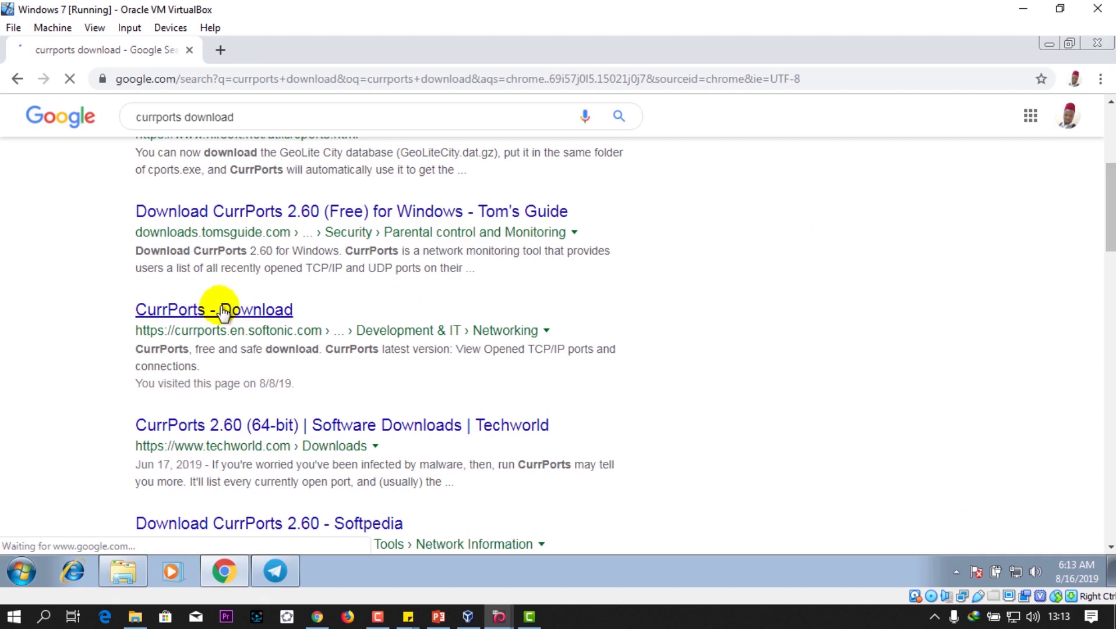
{"action": "left_click", "coordinate": [214, 309]}
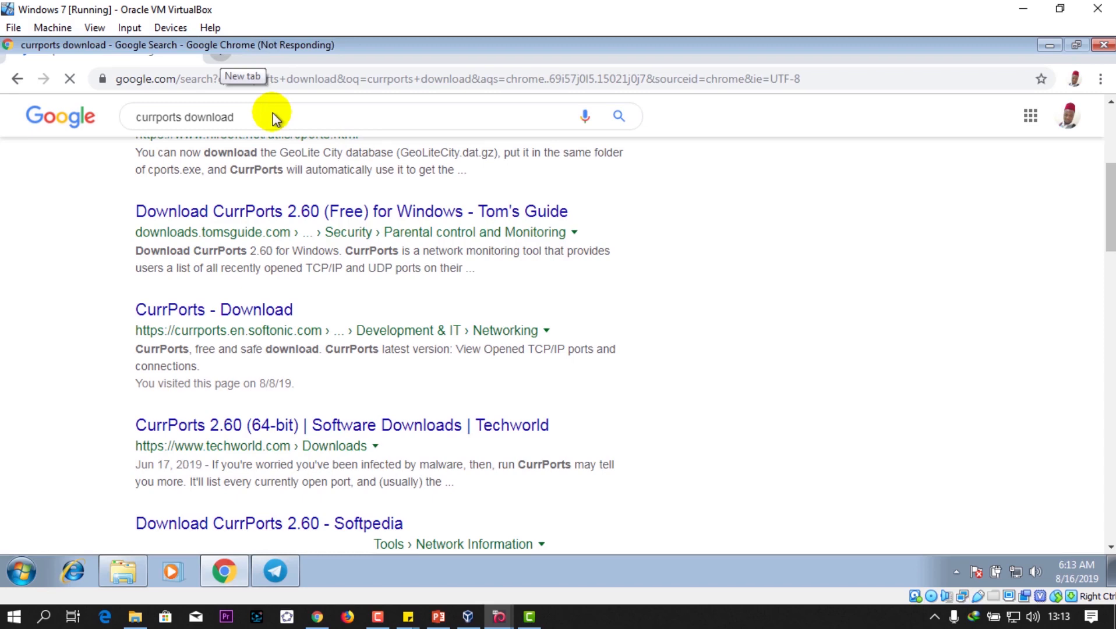
{"action": "mouse_move", "coordinate": [295, 124]}
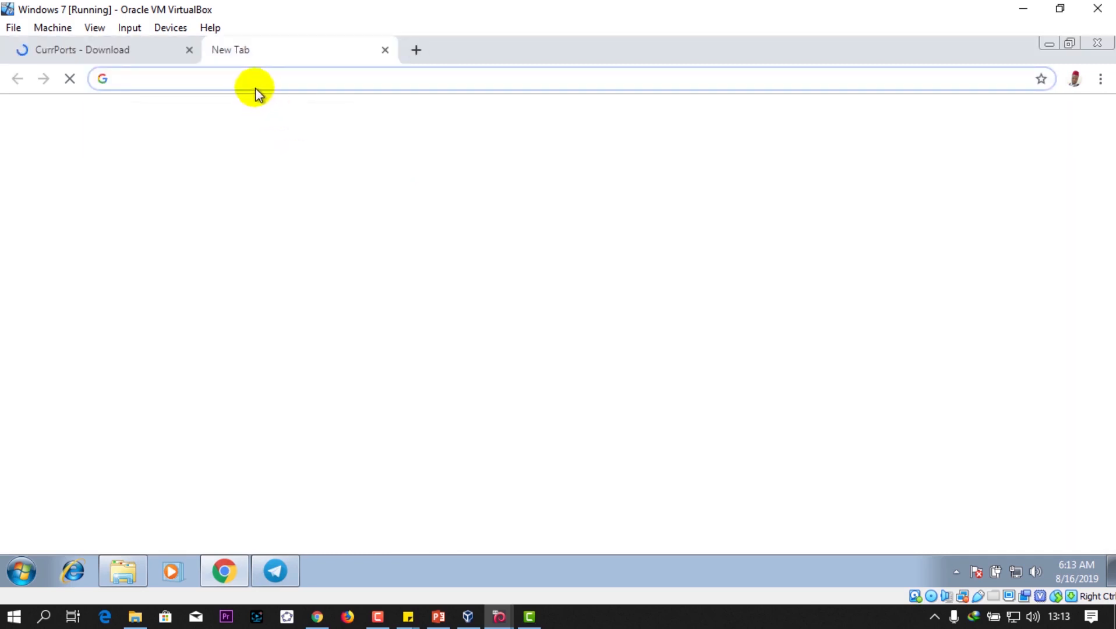
{"action": "mouse_move", "coordinate": [239, 112]}
{"action": "type", "text": "download tcpview"}
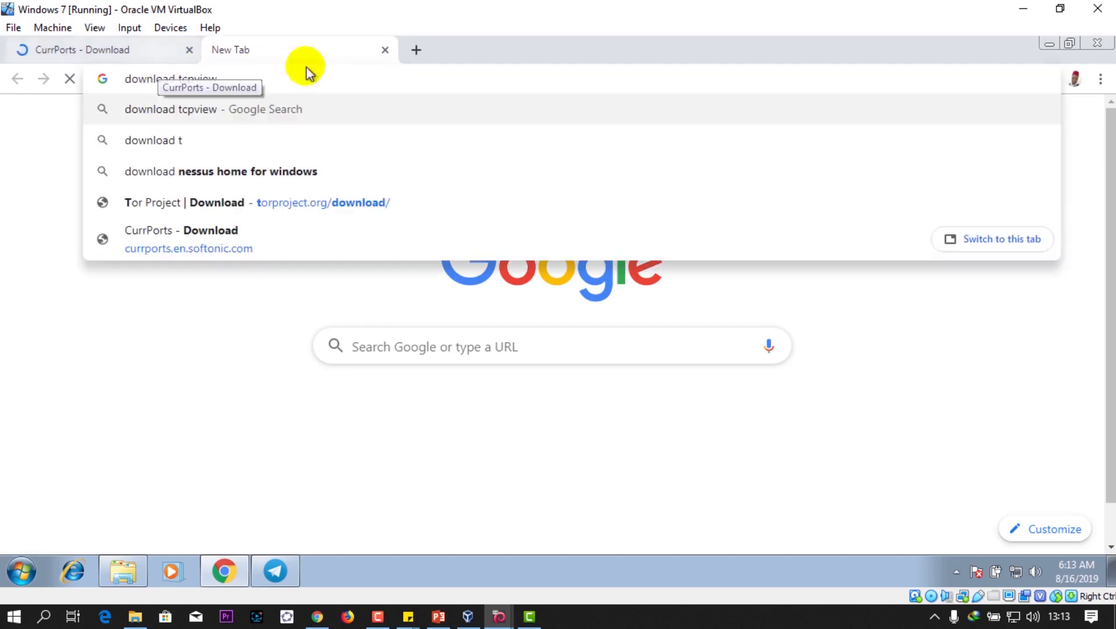
{"action": "mouse_move", "coordinate": [224, 114]}
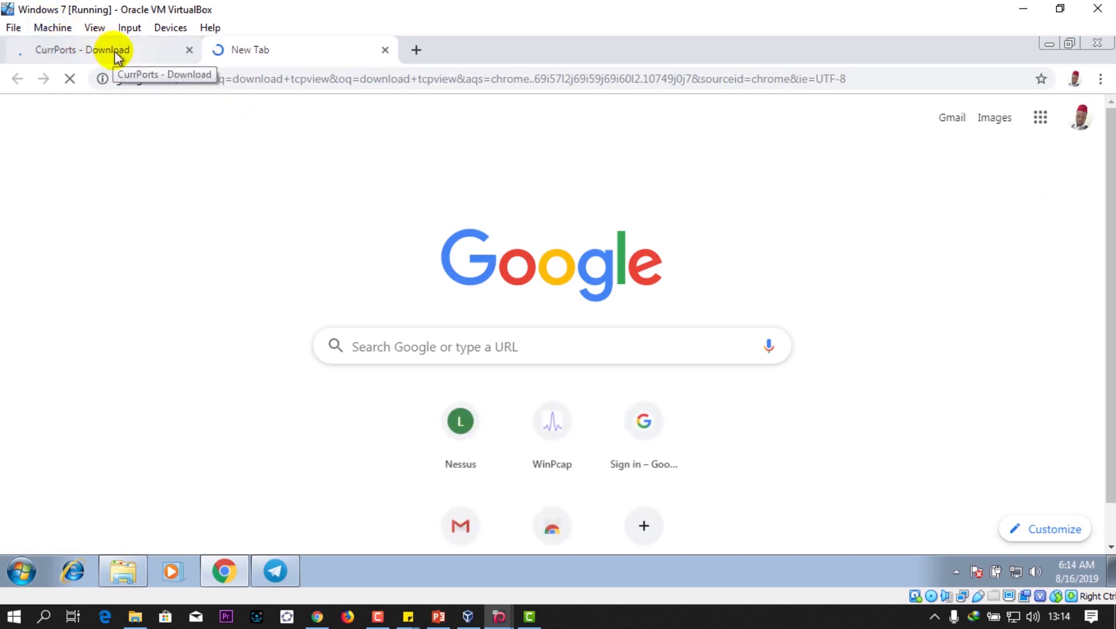
Open the Softonic TCPView download page from the TCPView search results.
{"action": "left_click", "coordinate": [82, 50]}
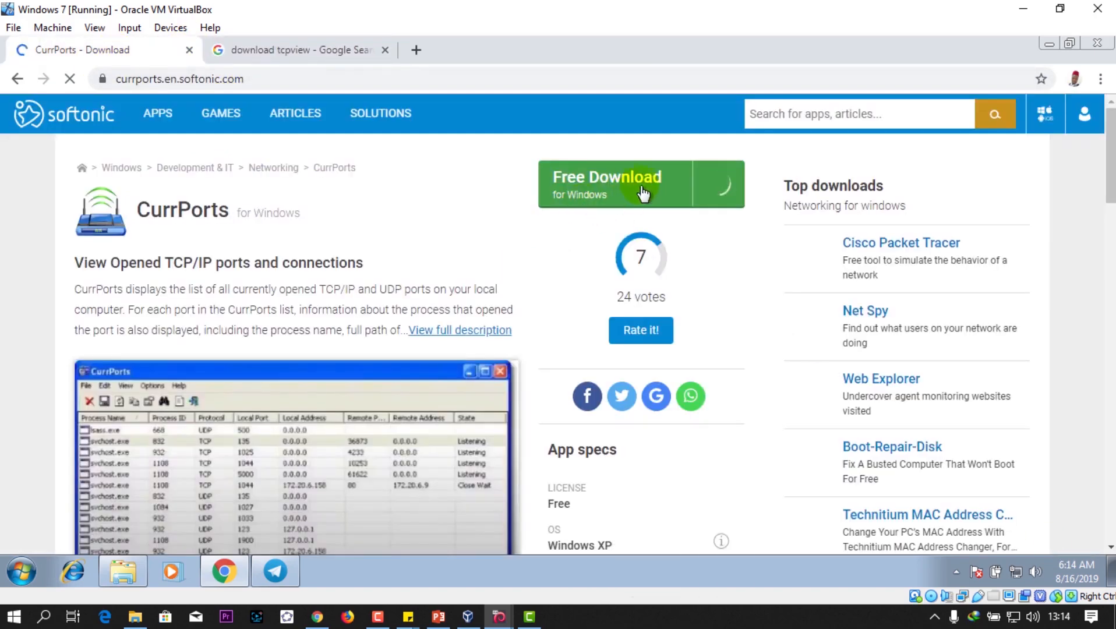
{"action": "left_click", "coordinate": [299, 50]}
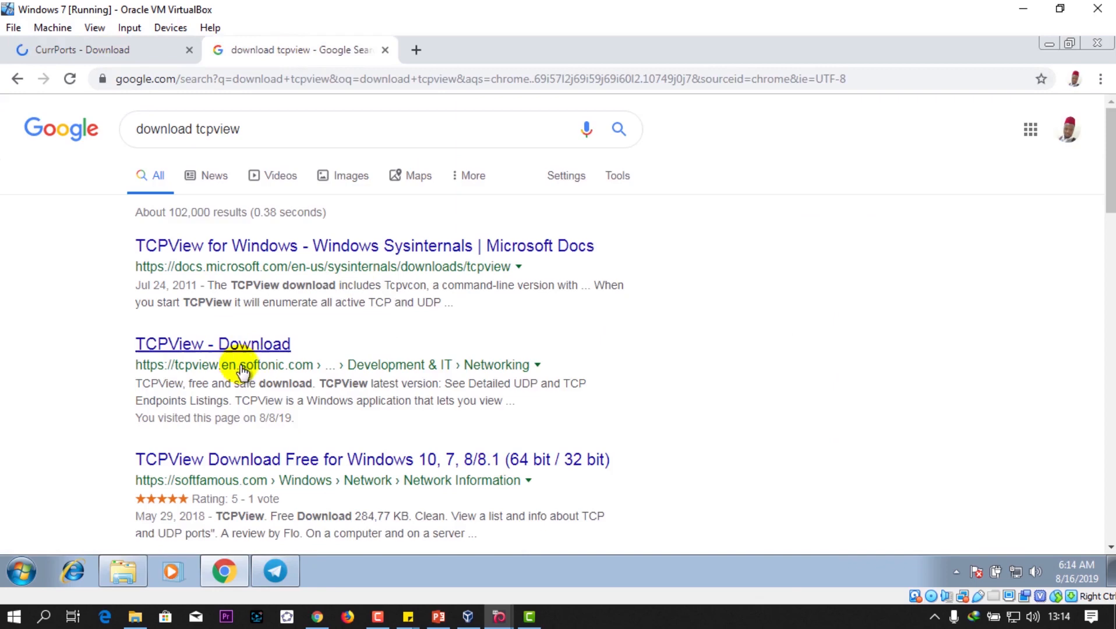
{"action": "left_click", "coordinate": [212, 344]}
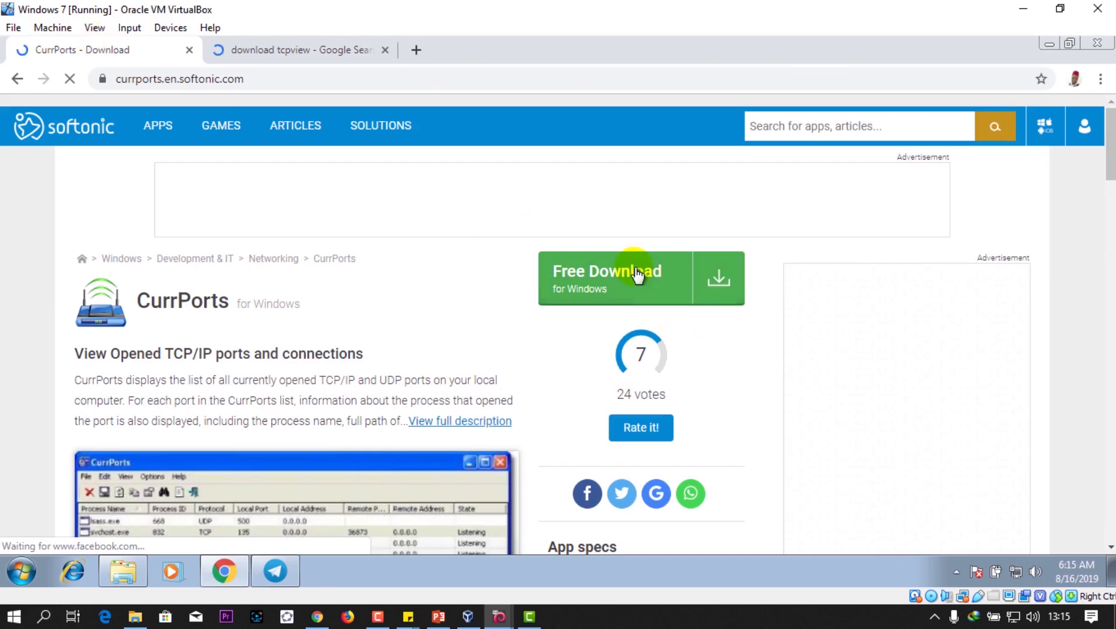
Start the free CurrPorts download, declining the antivirus offer.
{"action": "left_click", "coordinate": [637, 277]}
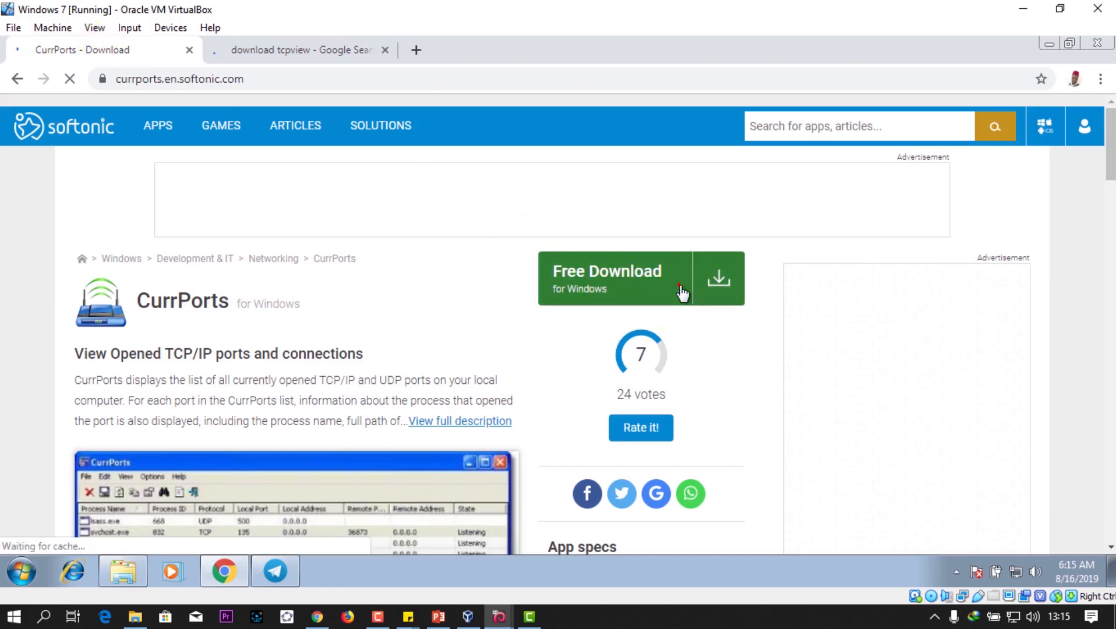
{"action": "left_click", "coordinate": [606, 277]}
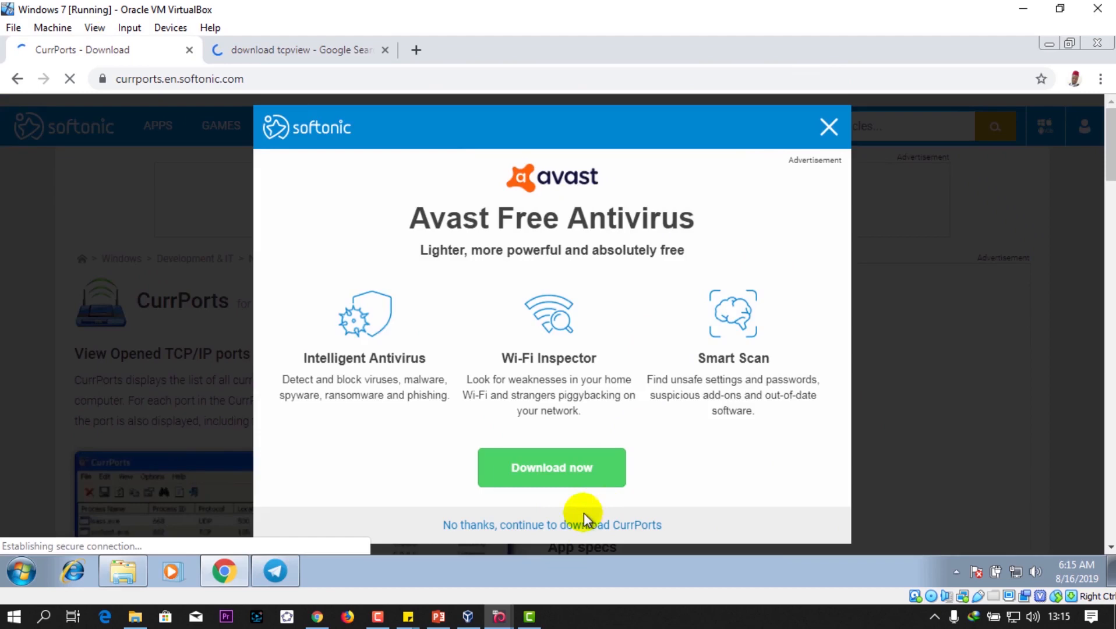
{"action": "mouse_move", "coordinate": [480, 541]}
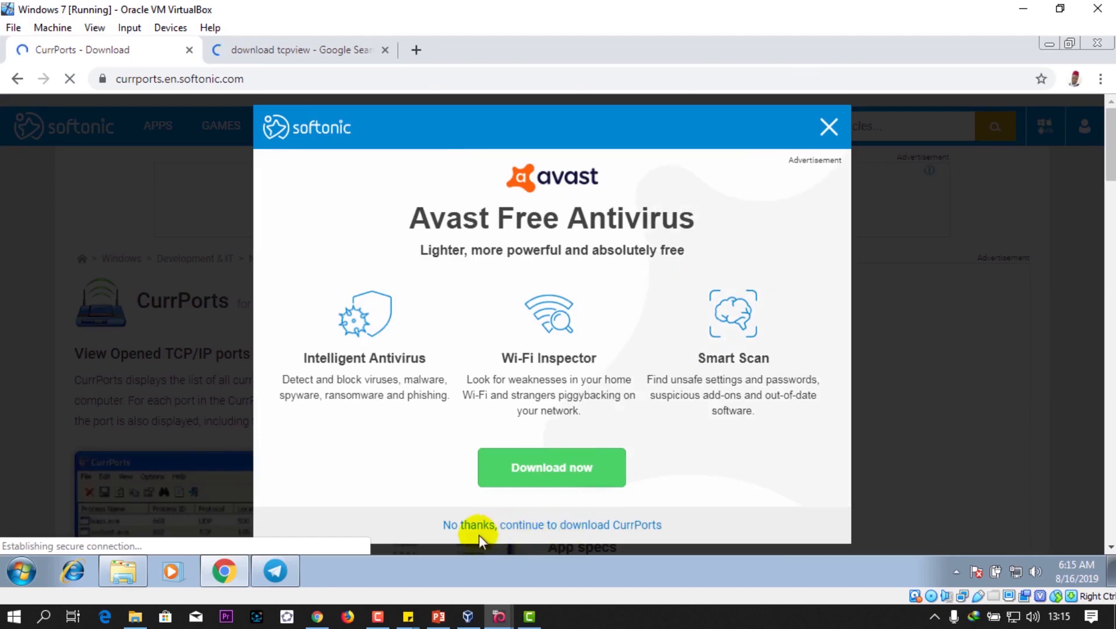
{"action": "mouse_move", "coordinate": [637, 530]}
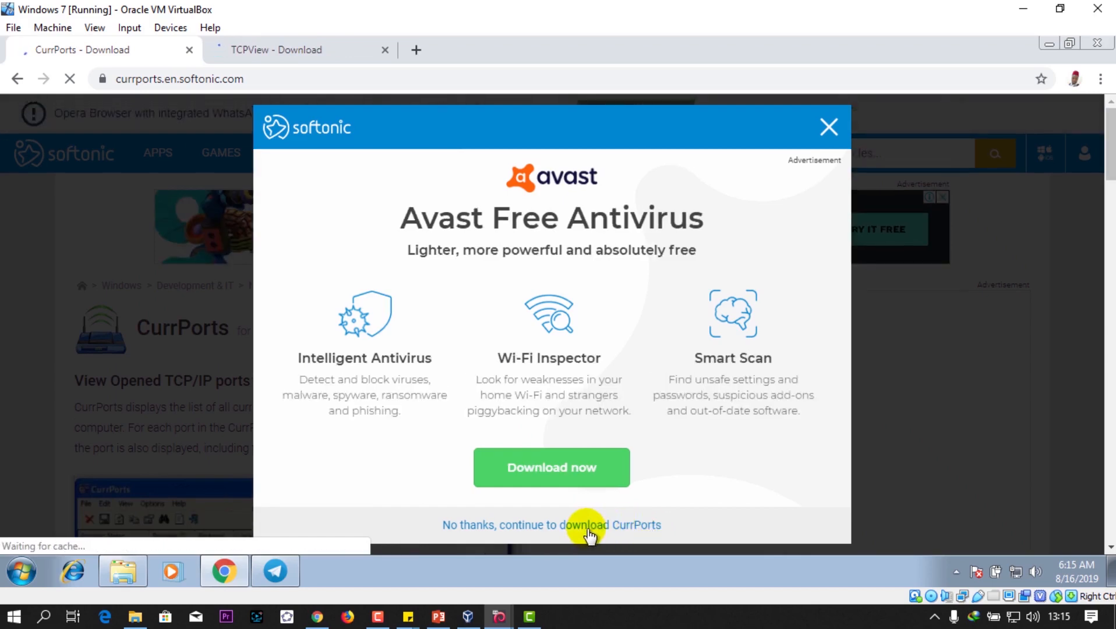
{"action": "left_click", "coordinate": [551, 526]}
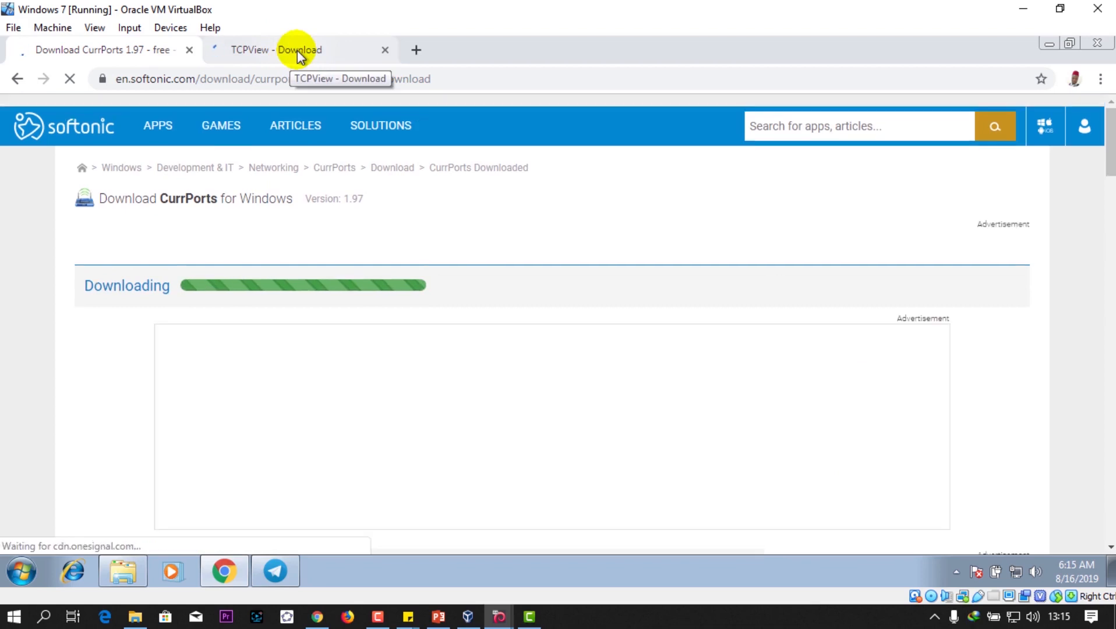
{"action": "left_click", "coordinate": [292, 50]}
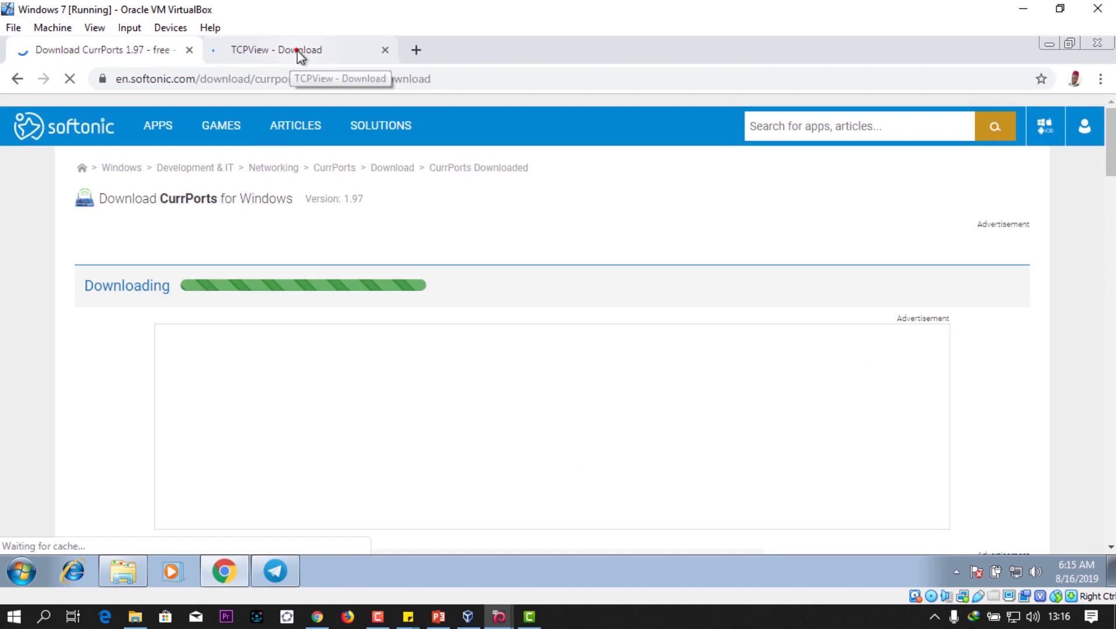
{"action": "left_click", "coordinate": [276, 51]}
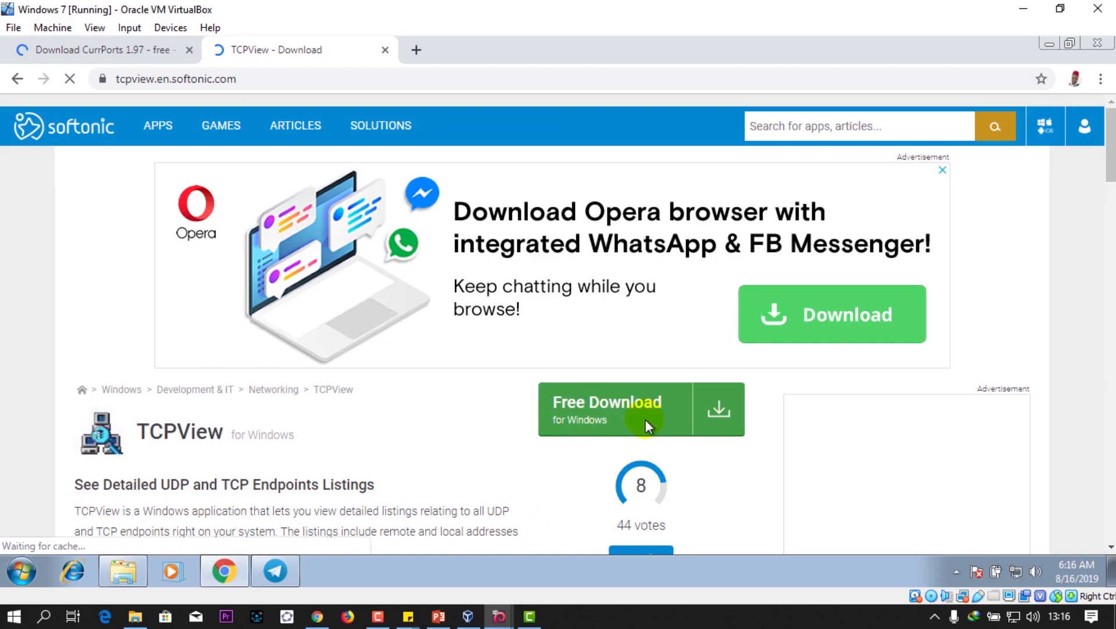
Download TCPView.zip from Softonic so it joins cports.zip in downloads.
{"action": "left_click", "coordinate": [640, 408]}
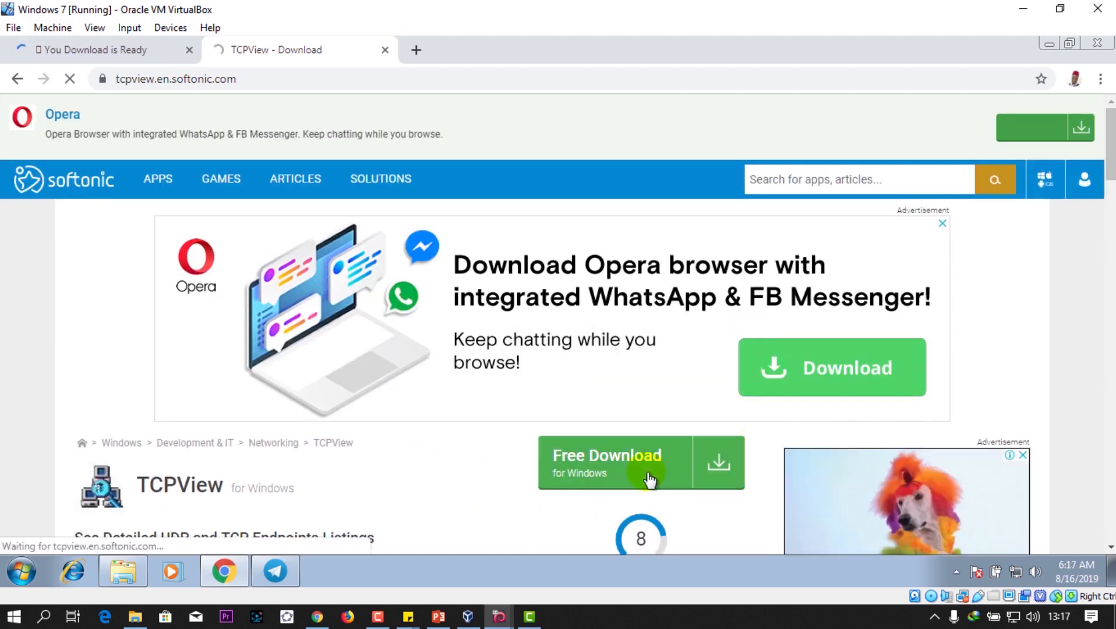
{"action": "left_click", "coordinate": [641, 462]}
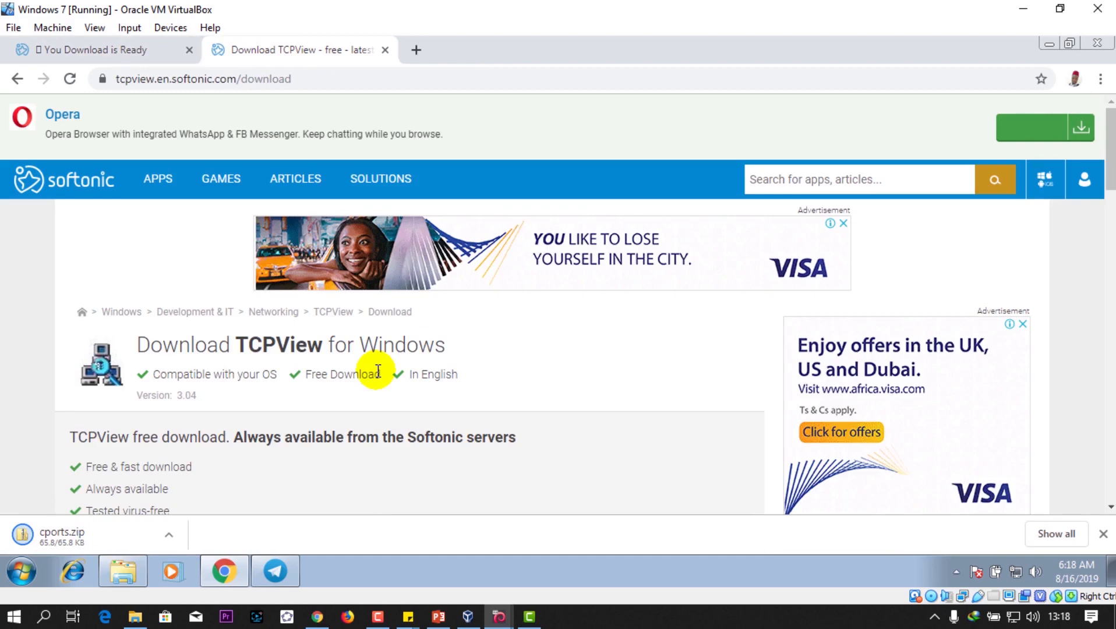
{"action": "scroll", "scroll_direction": "down", "scroll_amount": 3}
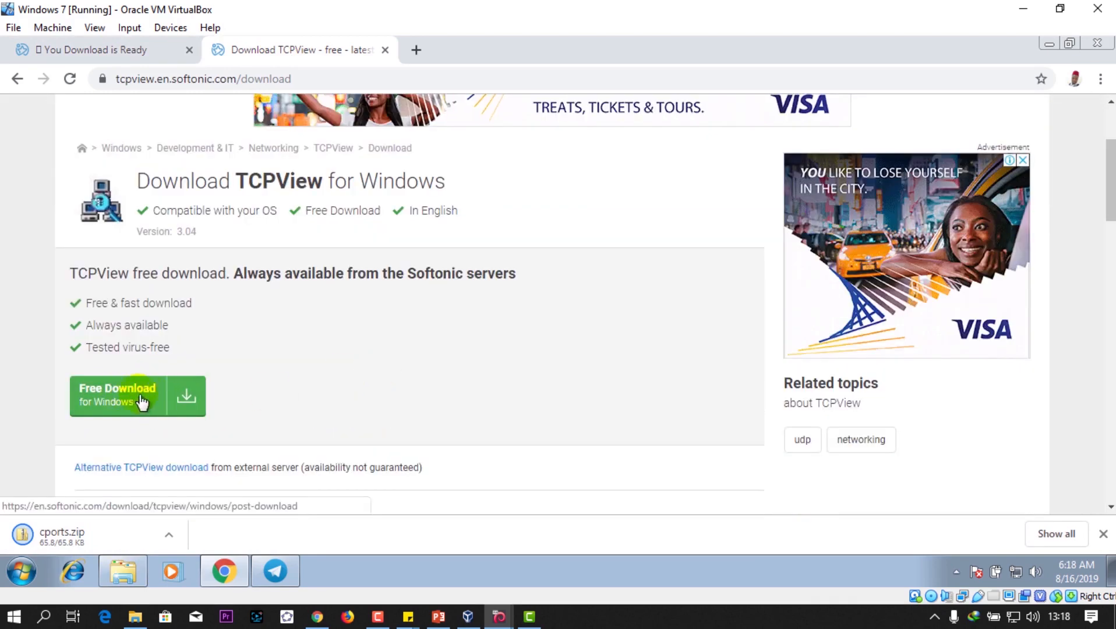
{"action": "left_click", "coordinate": [137, 395]}
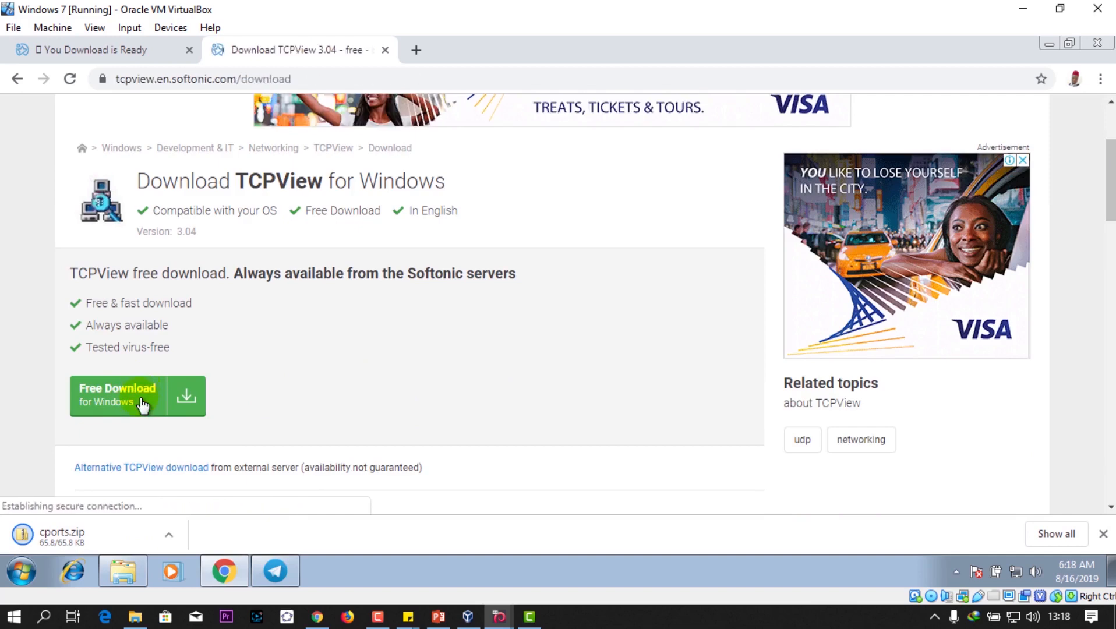
{"action": "left_click", "coordinate": [137, 396]}
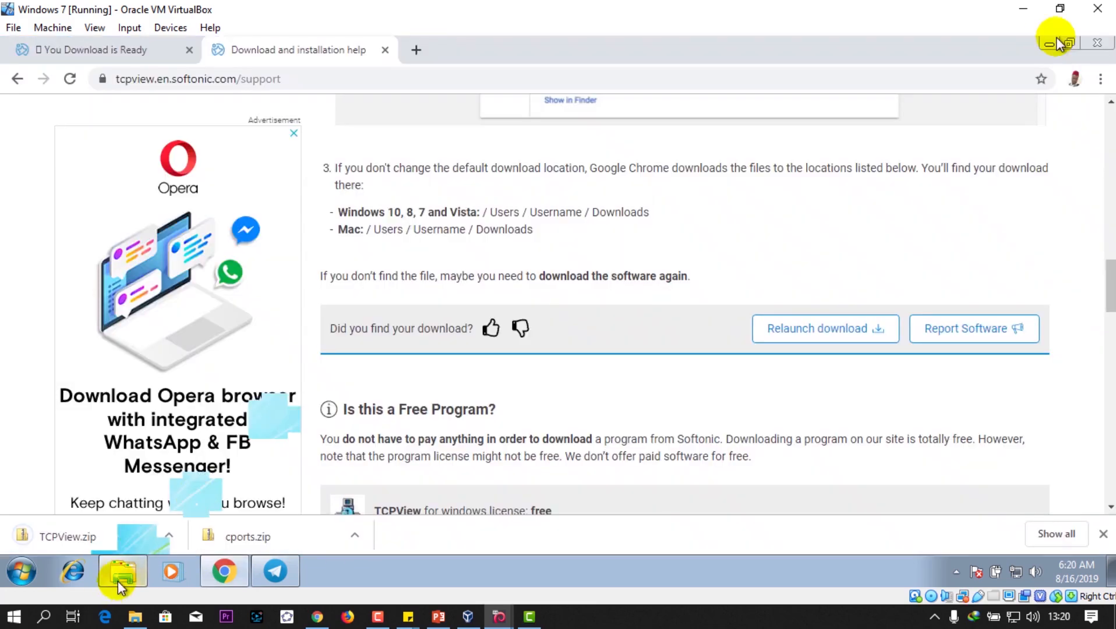
Minimize Chrome, open Downloads in Explorer and select the cports archive.
{"action": "left_click", "coordinate": [1055, 42]}
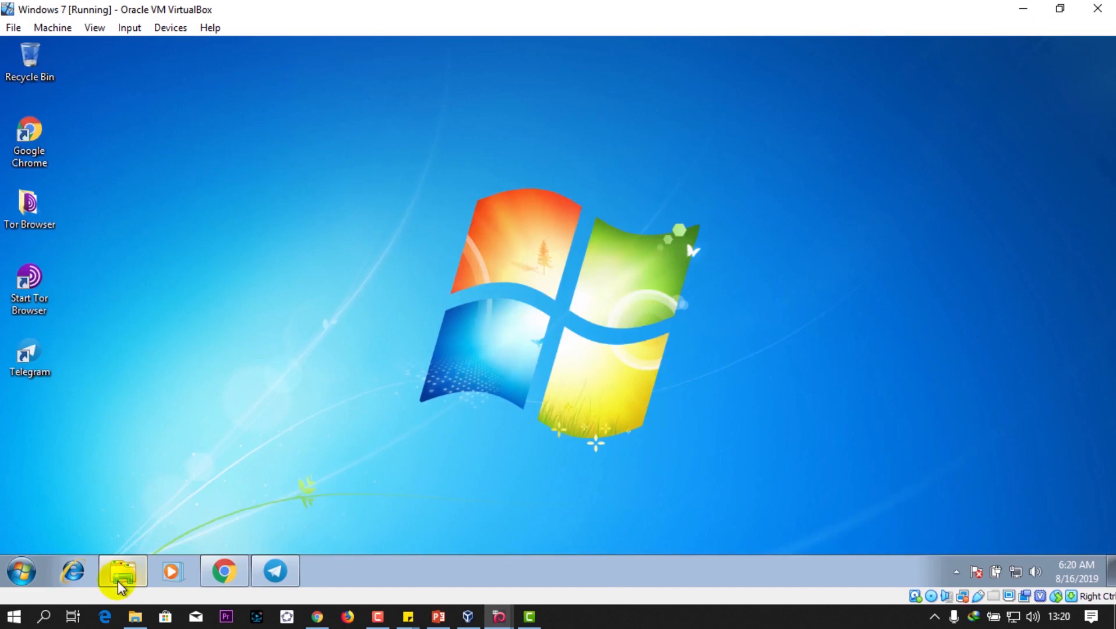
{"action": "mouse_move", "coordinate": [121, 572]}
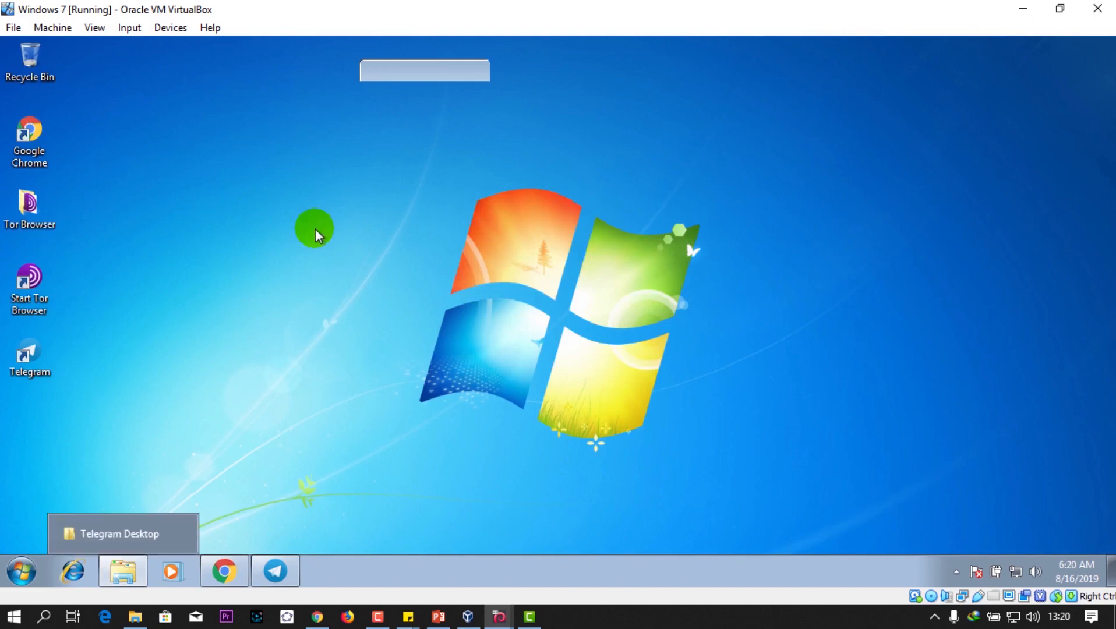
{"action": "mouse_move", "coordinate": [534, 510]}
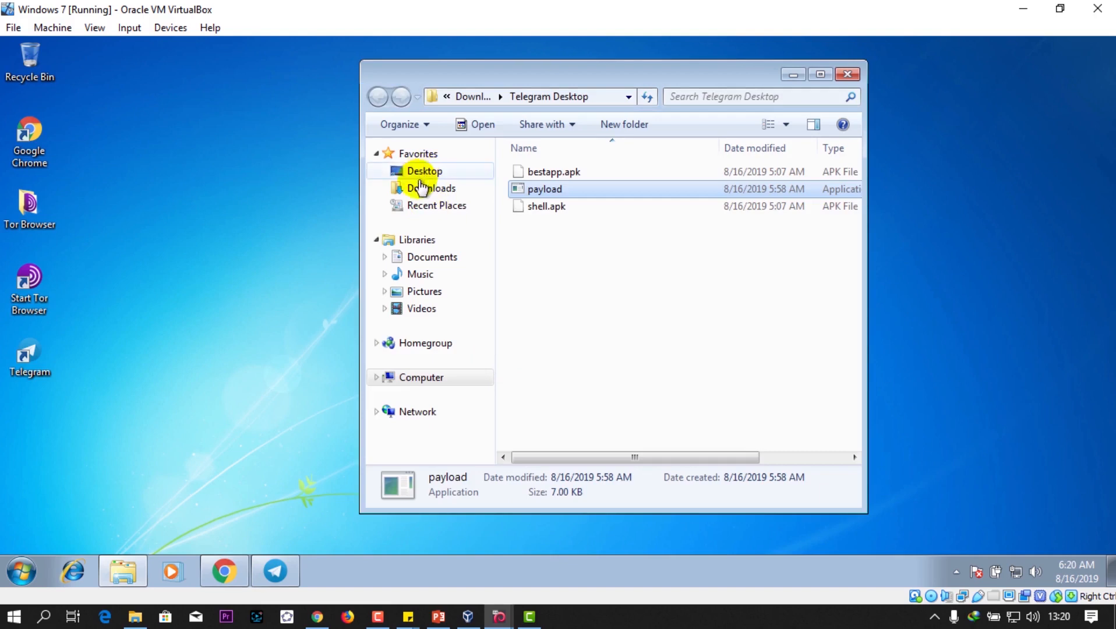
{"action": "left_click", "coordinate": [430, 188]}
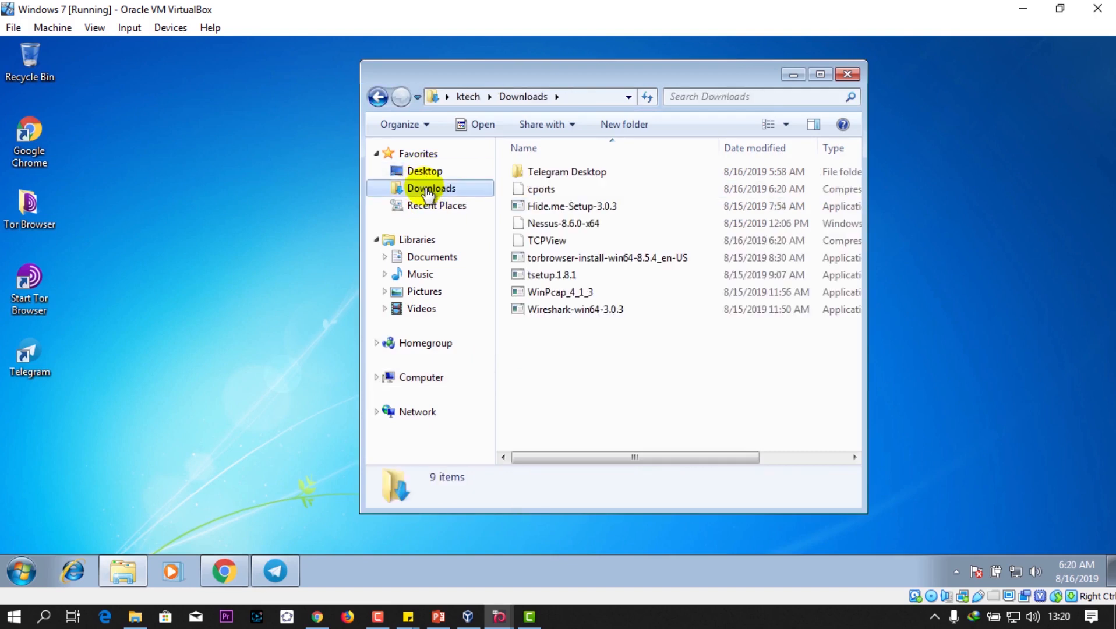
{"action": "mouse_move", "coordinate": [546, 241]}
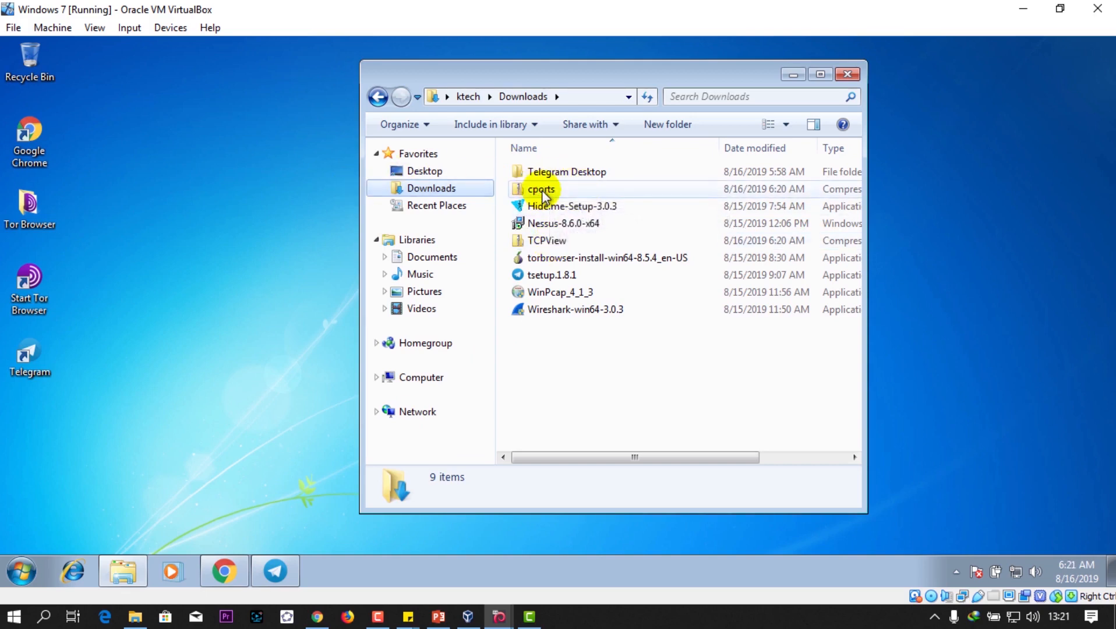
{"action": "left_click", "coordinate": [541, 189]}
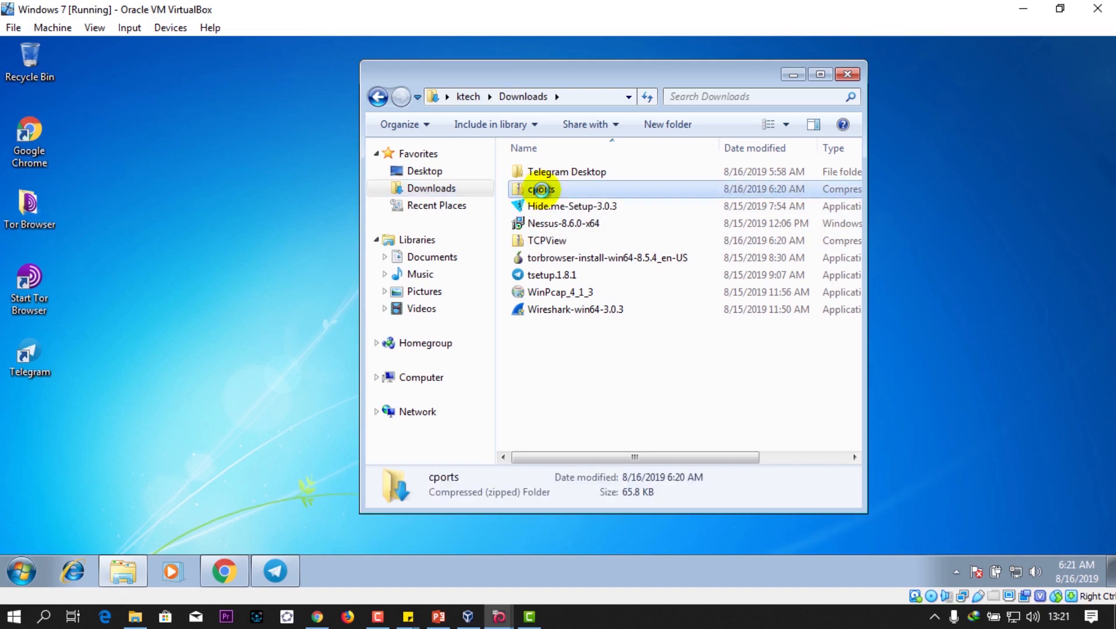
{"action": "left_click", "coordinate": [541, 189]}
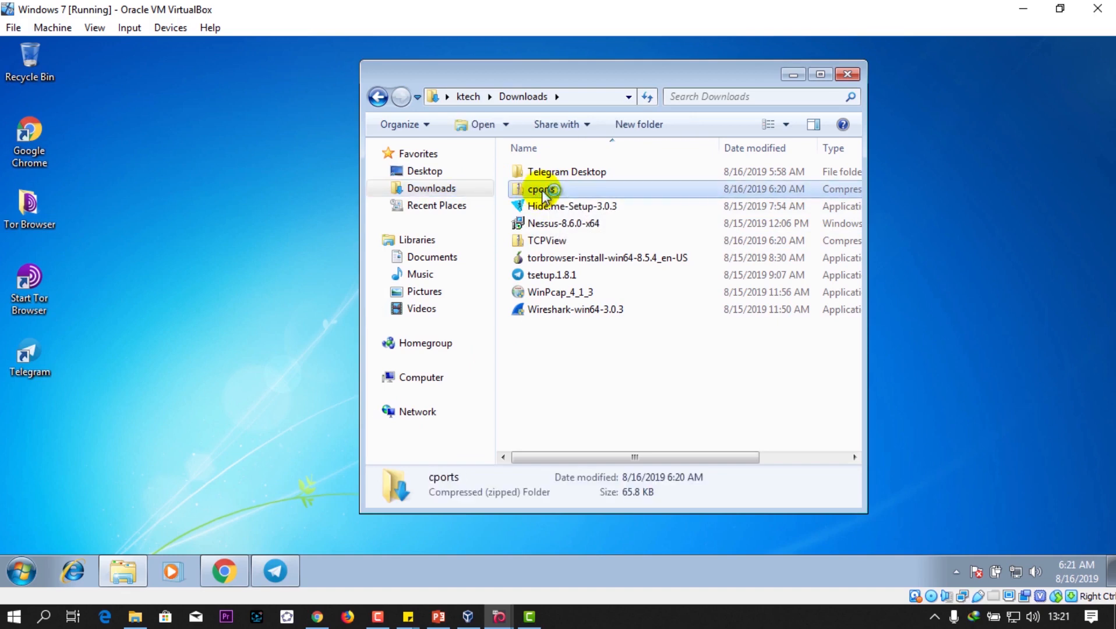
Open the cports zip archive to view its contents.
{"action": "double_click", "coordinate": [542, 188]}
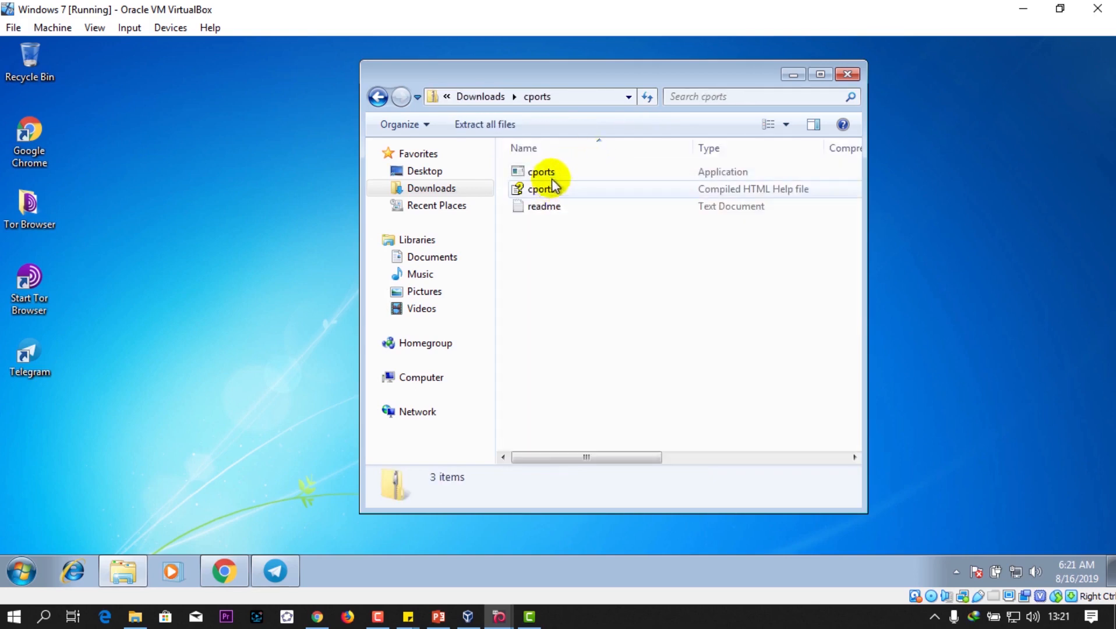
{"action": "left_click", "coordinate": [542, 171]}
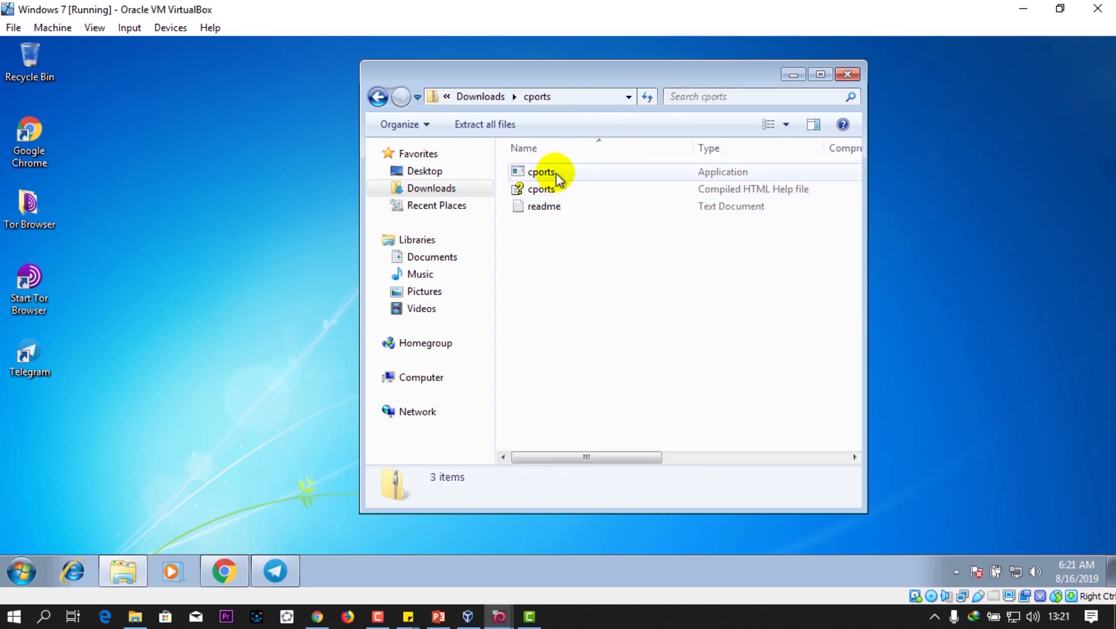
{"action": "mouse_move", "coordinate": [569, 178]}
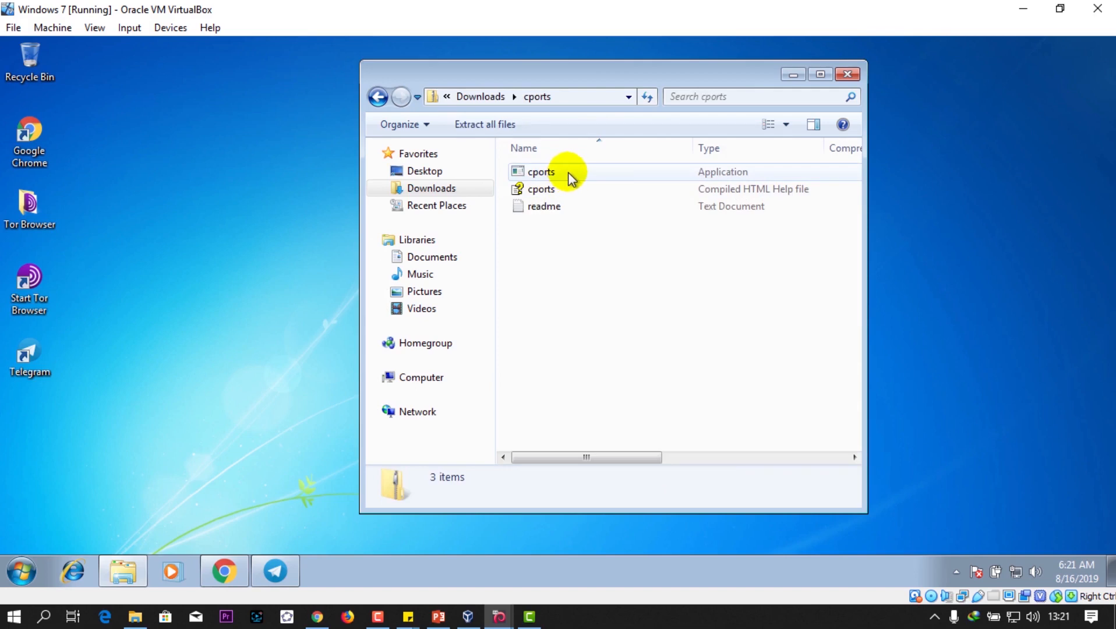
{"action": "right_click", "coordinate": [570, 177]}
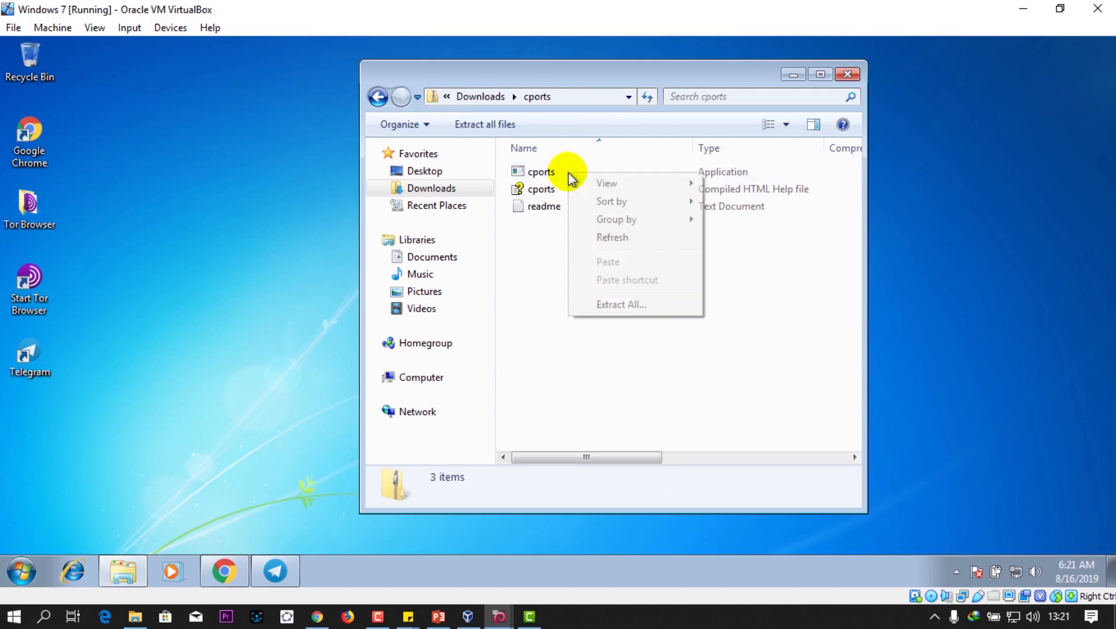
{"action": "left_click", "coordinate": [542, 188]}
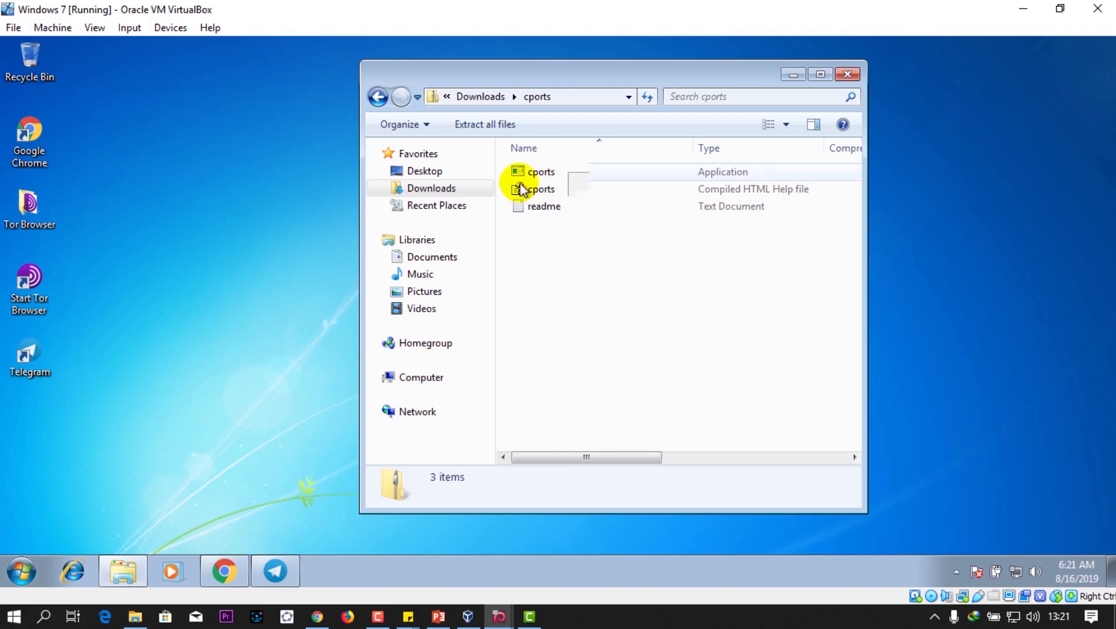
Launch the cports application, allowing it to run past the security warning.
{"action": "left_click", "coordinate": [541, 171]}
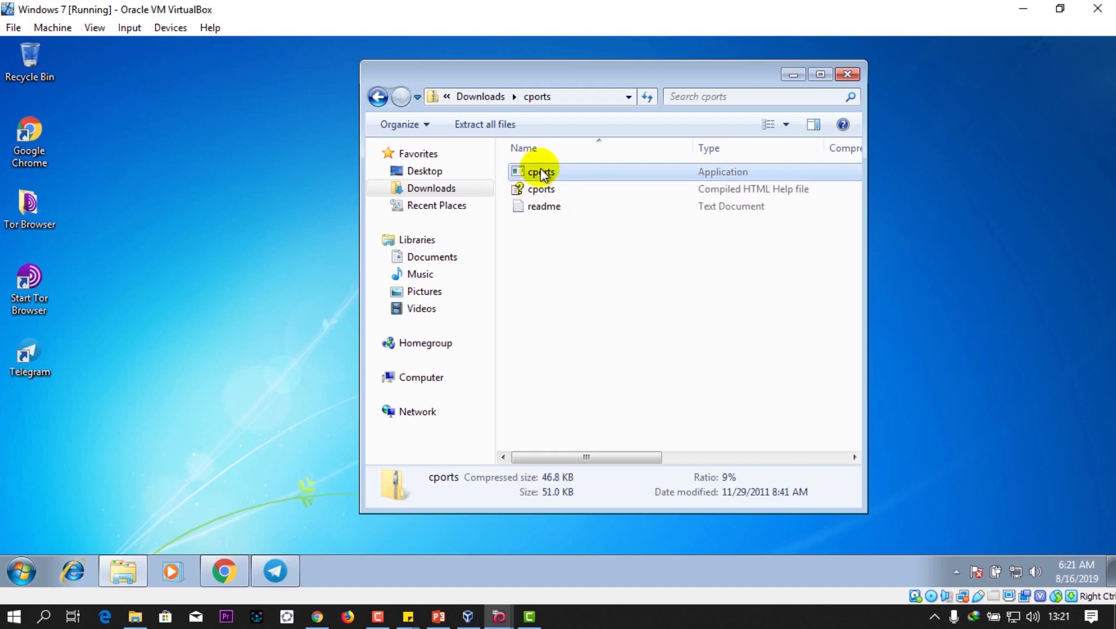
{"action": "right_click", "coordinate": [541, 172]}
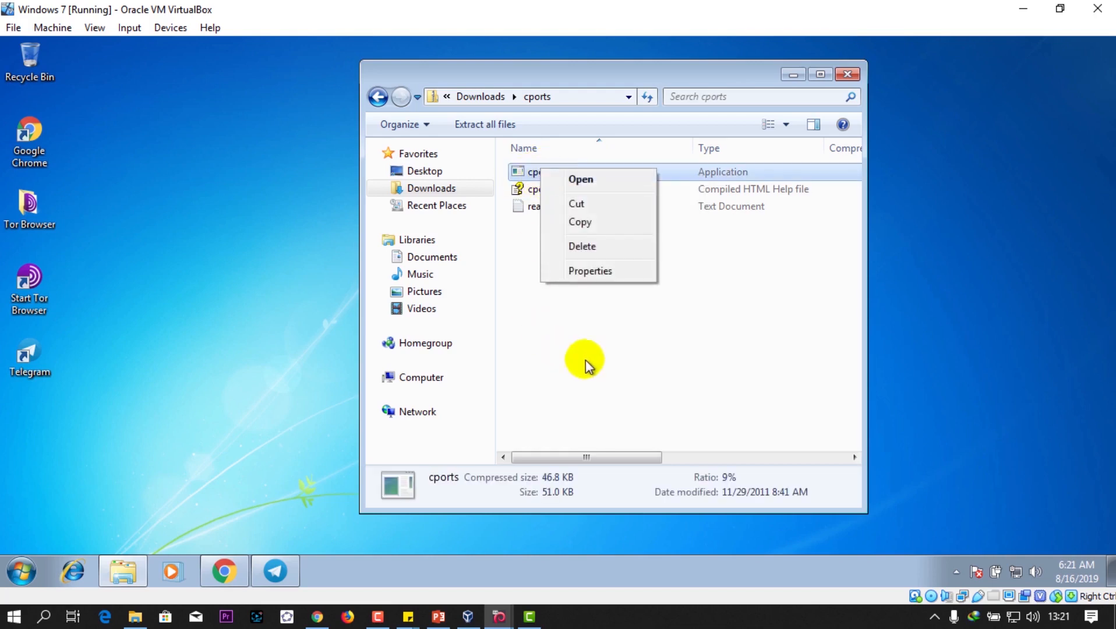
{"action": "left_click", "coordinate": [562, 171]}
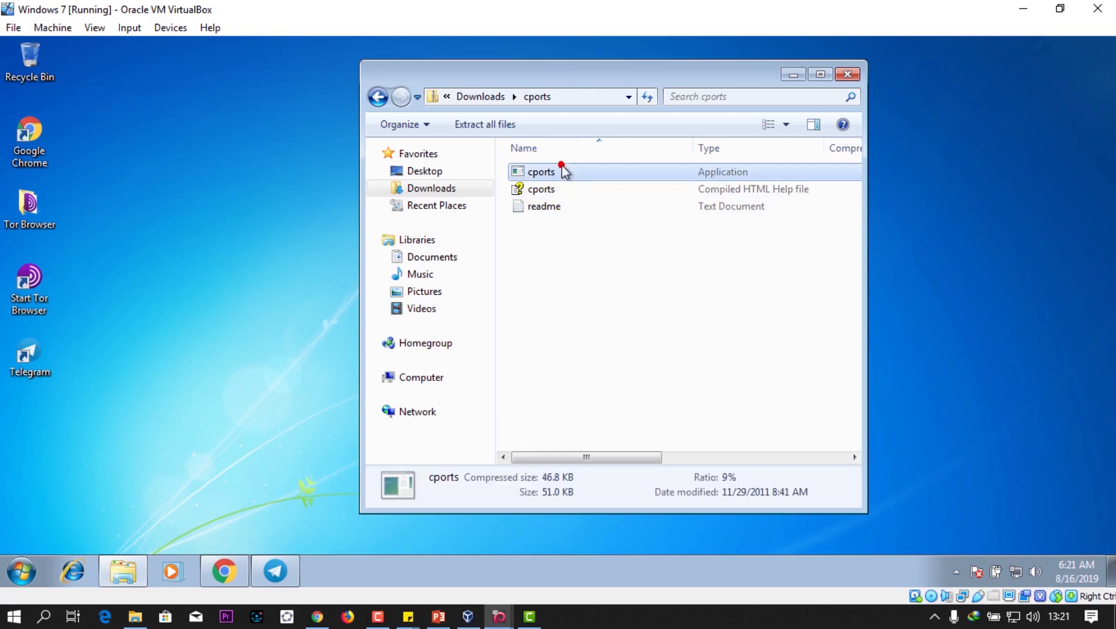
{"action": "double_click", "coordinate": [542, 171]}
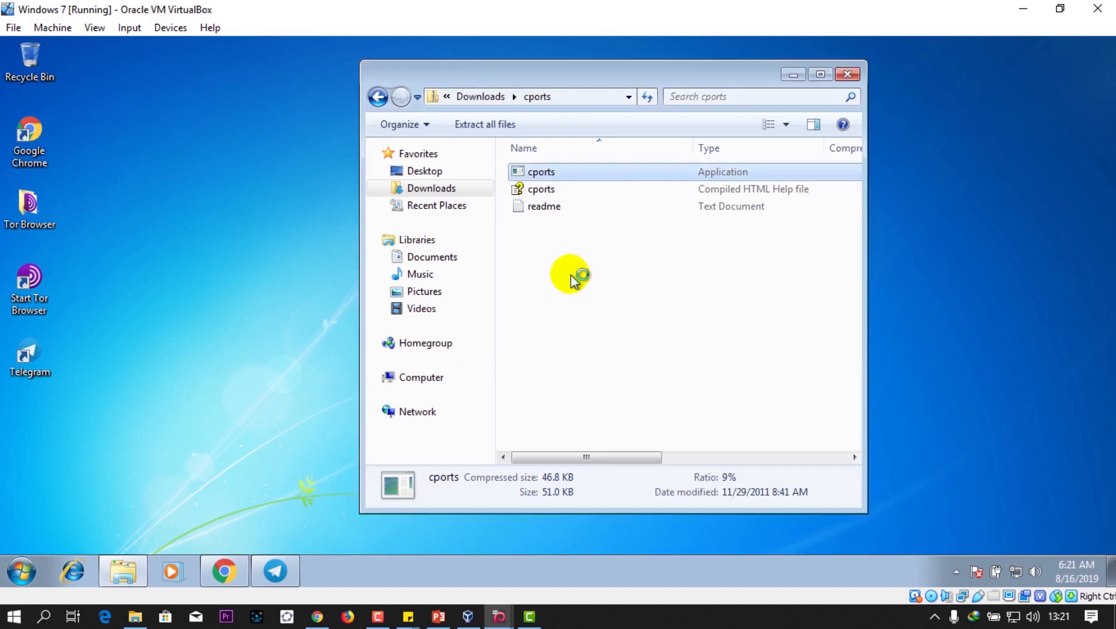
{"action": "double_click", "coordinate": [541, 171]}
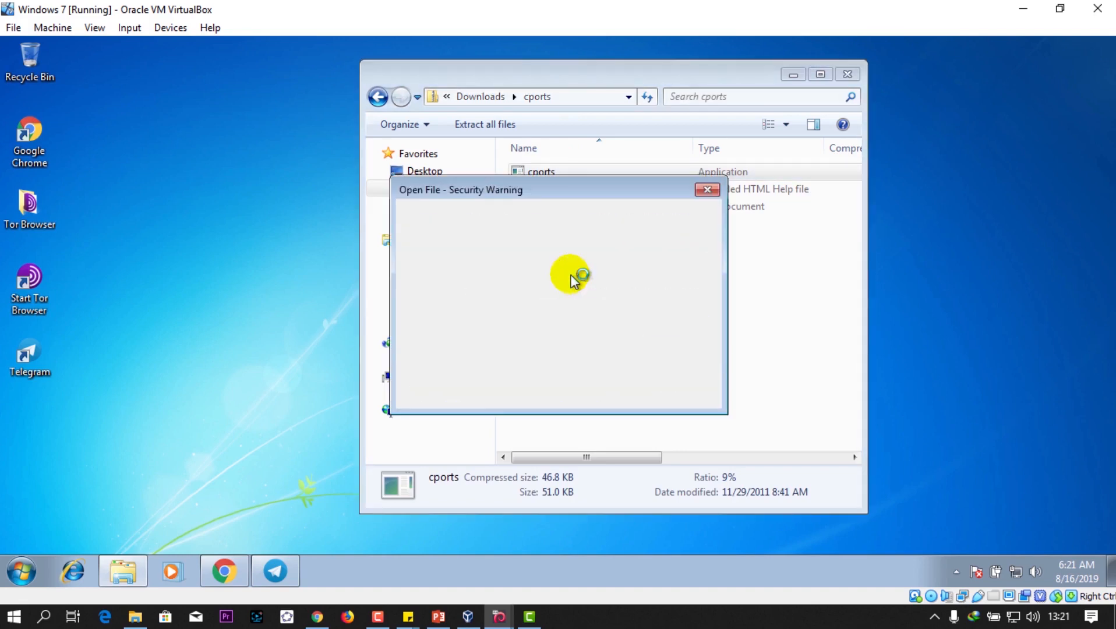
{"action": "left_click", "coordinate": [707, 189]}
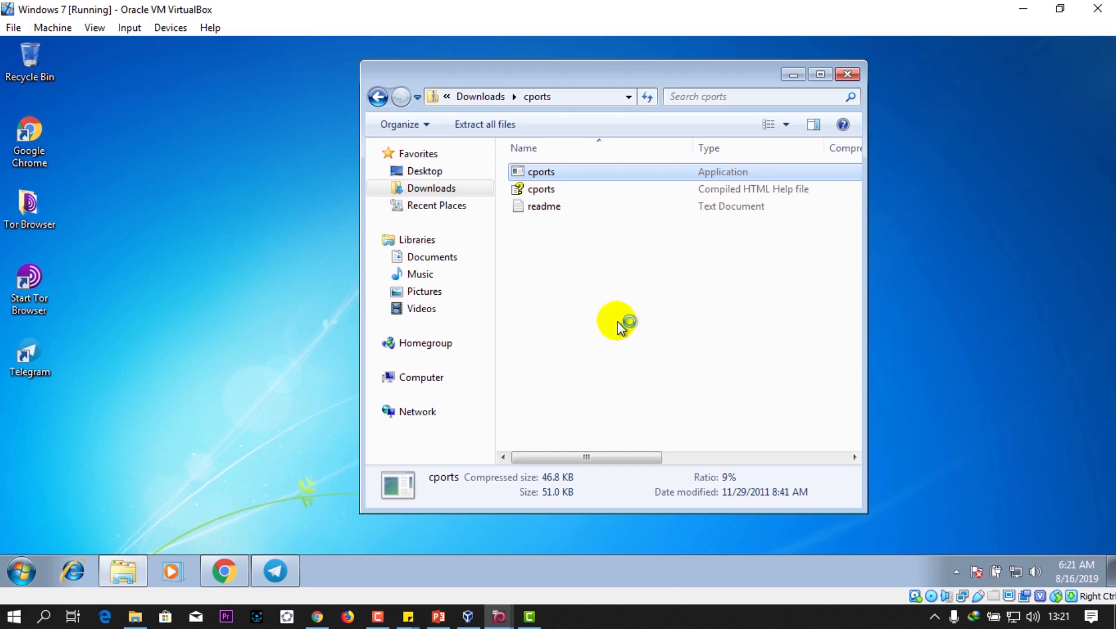
{"action": "double_click", "coordinate": [541, 171]}
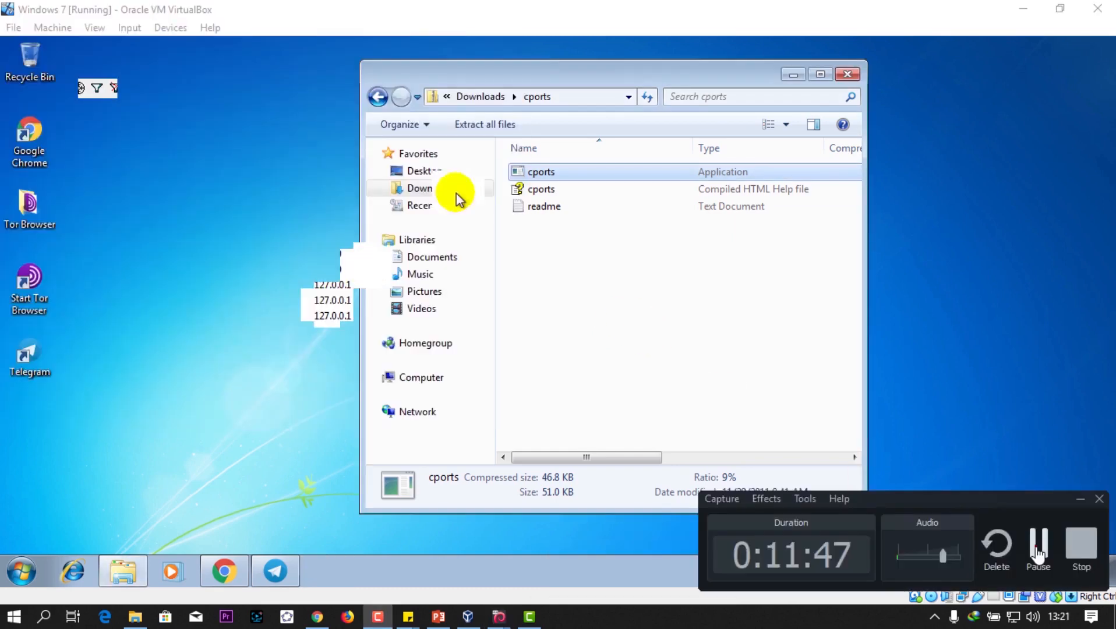
{"action": "double_click", "coordinate": [540, 172]}
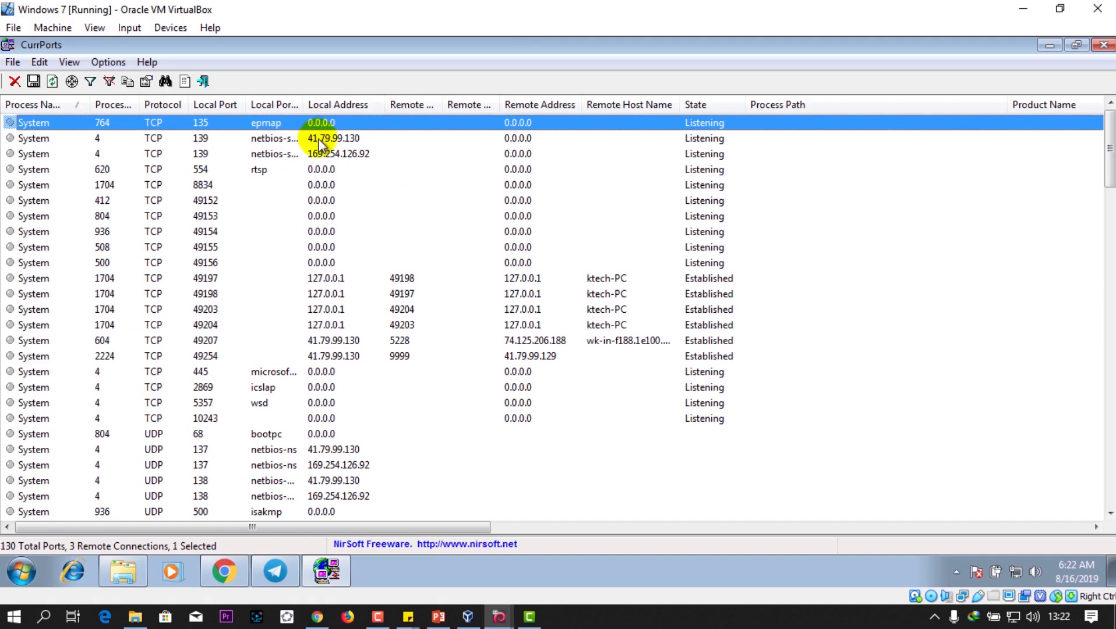
Open Properties for the TCP connection to 41.79.99.129 on remote port 9999.
{"action": "left_click", "coordinate": [541, 355]}
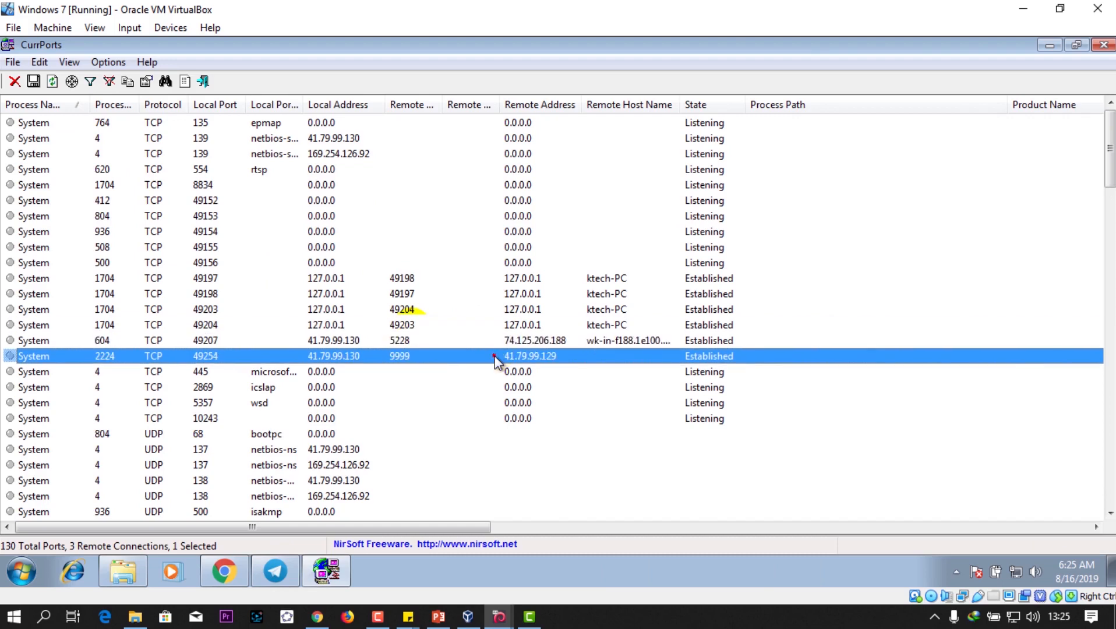
{"action": "mouse_move", "coordinate": [434, 349]}
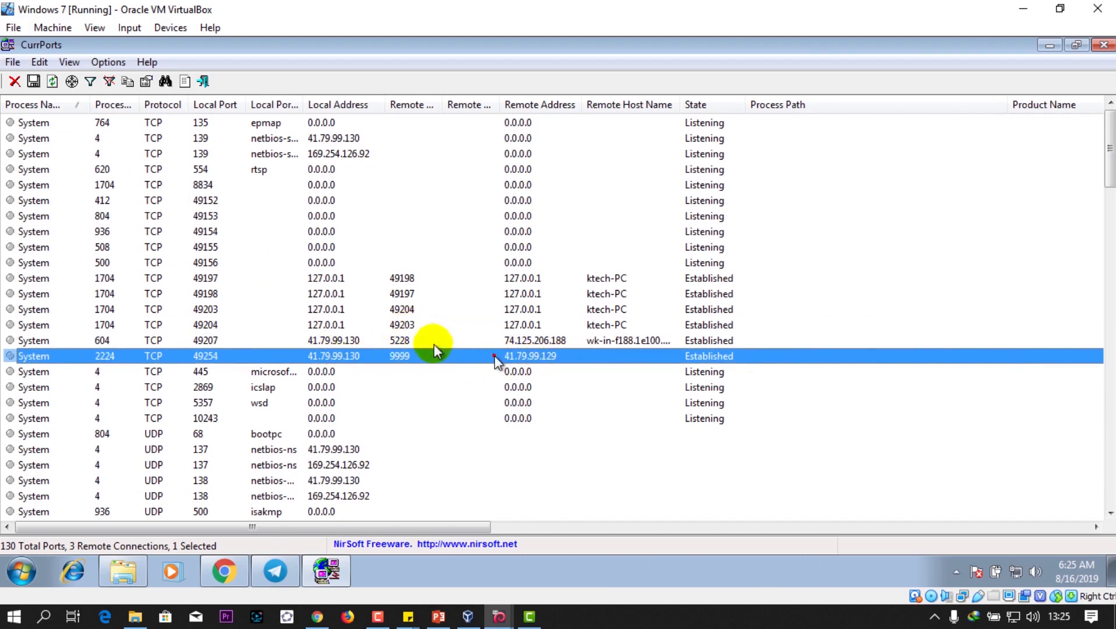
{"action": "mouse_move", "coordinate": [548, 366]}
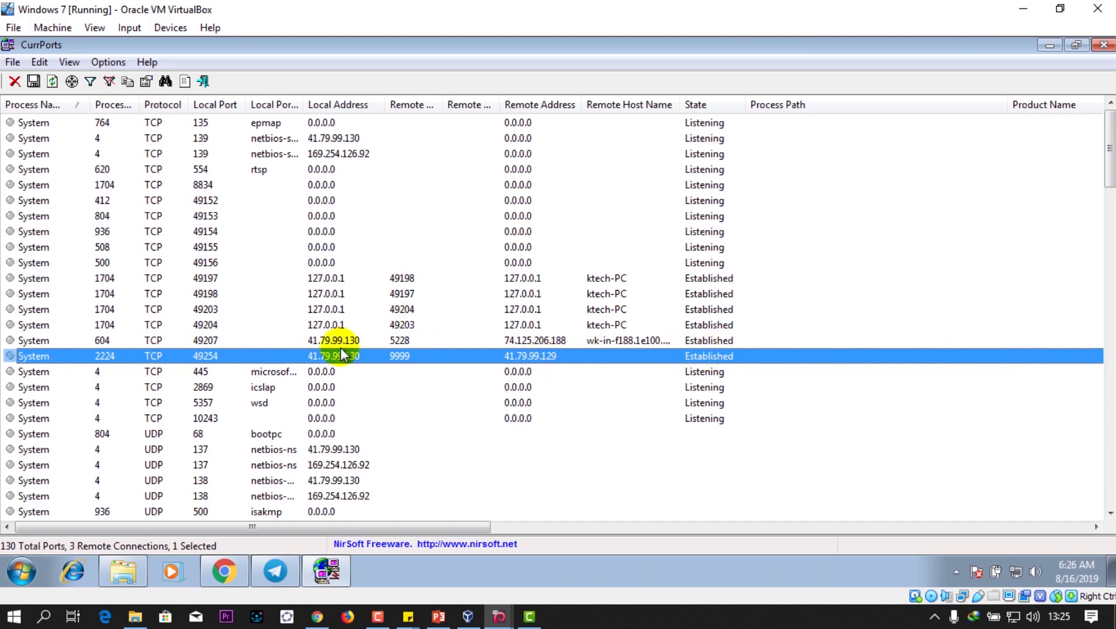
{"action": "mouse_move", "coordinate": [445, 356]}
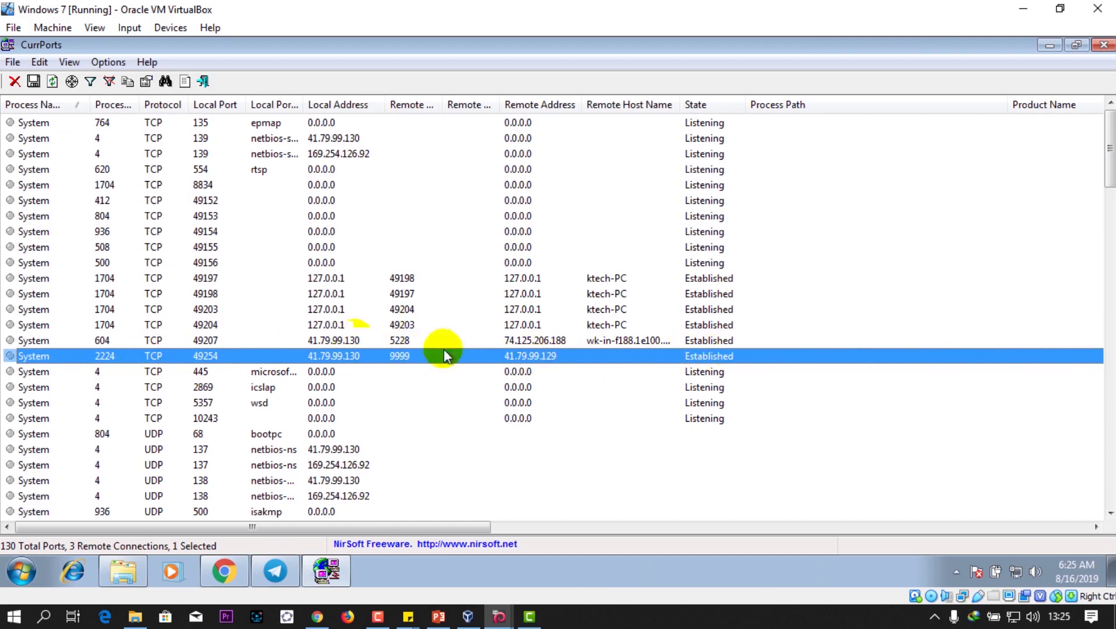
{"action": "double_click", "coordinate": [445, 356]}
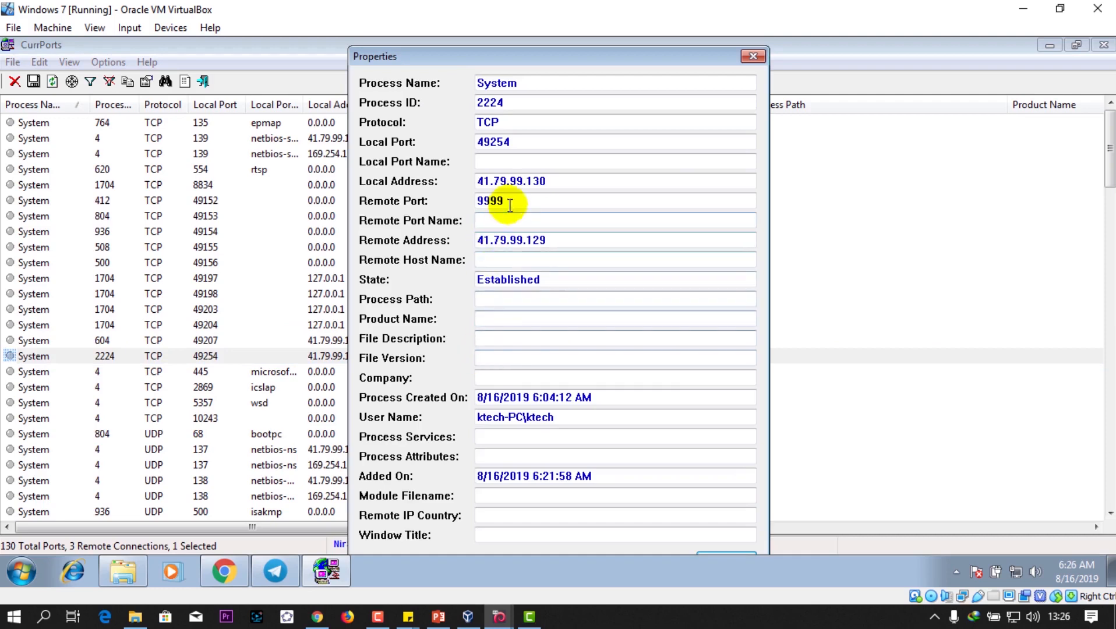
{"action": "mouse_move", "coordinate": [689, 126]}
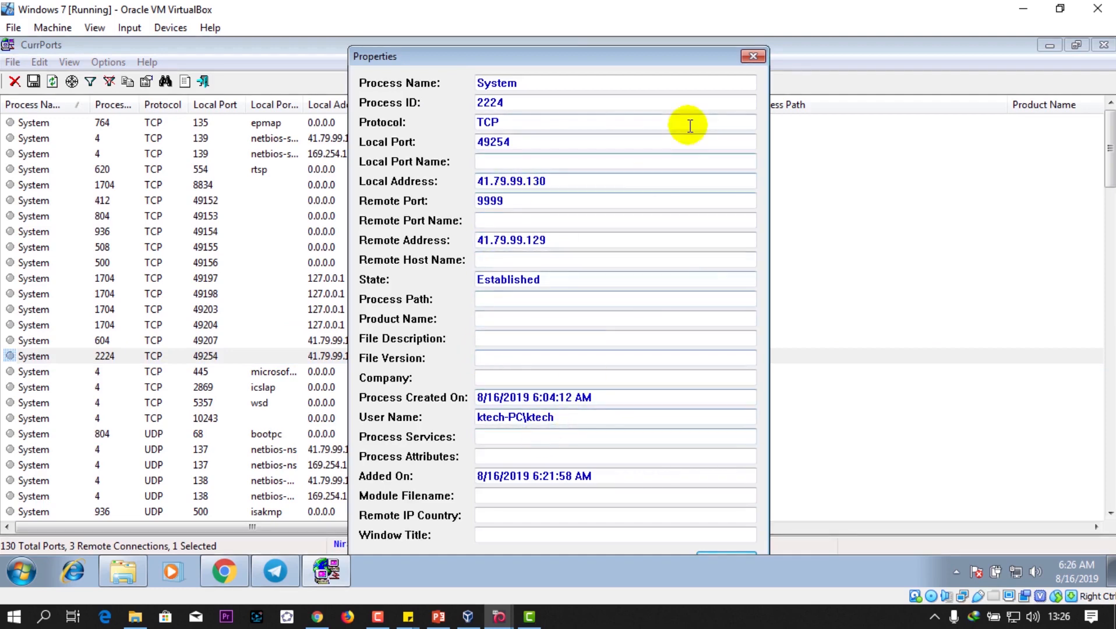
{"action": "mouse_move", "coordinate": [439, 208]}
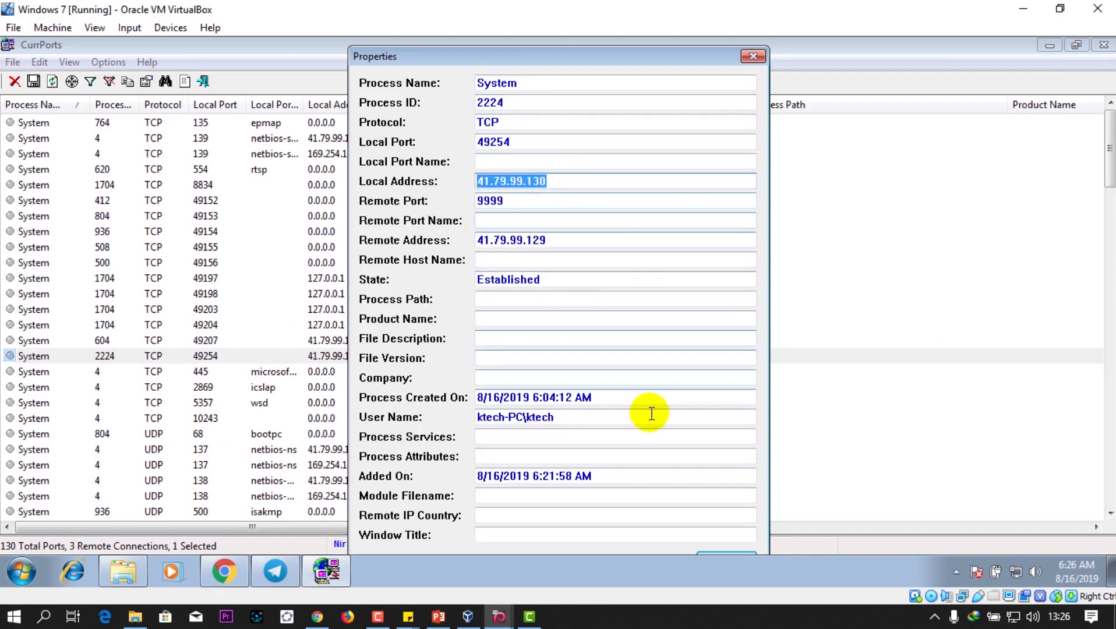
{"action": "mouse_move", "coordinate": [734, 564]}
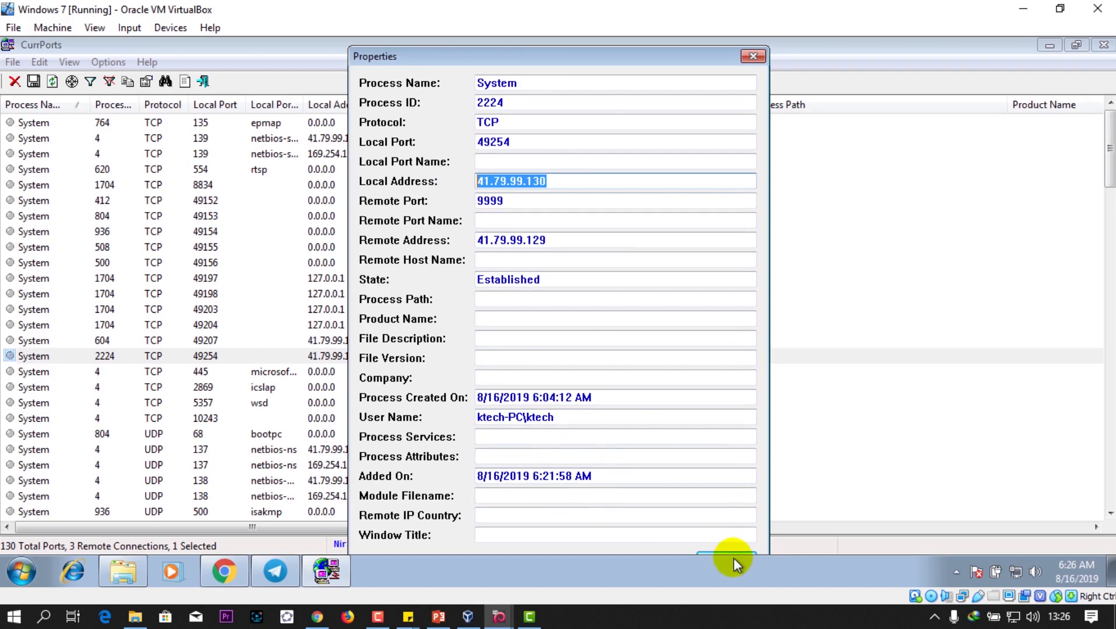
Close the port 9999 connection's Properties window with OK.
{"action": "left_click", "coordinate": [753, 57]}
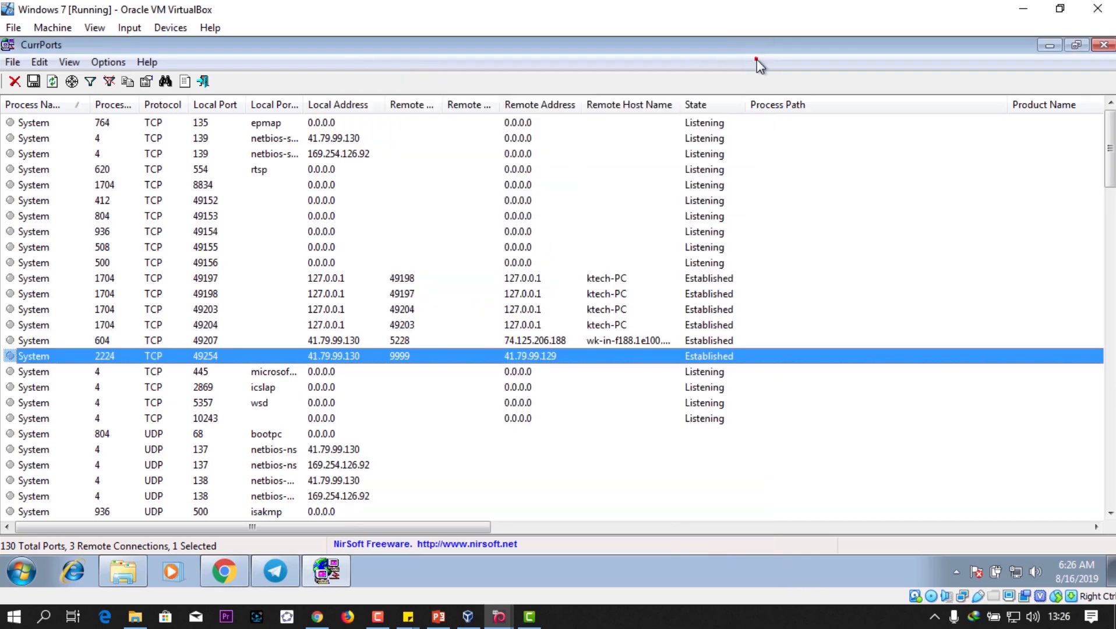
Minimize CurrPorts and open the TCPView zip archive in Downloads.
{"action": "scroll", "scroll_direction": "down", "scroll_amount": 3}
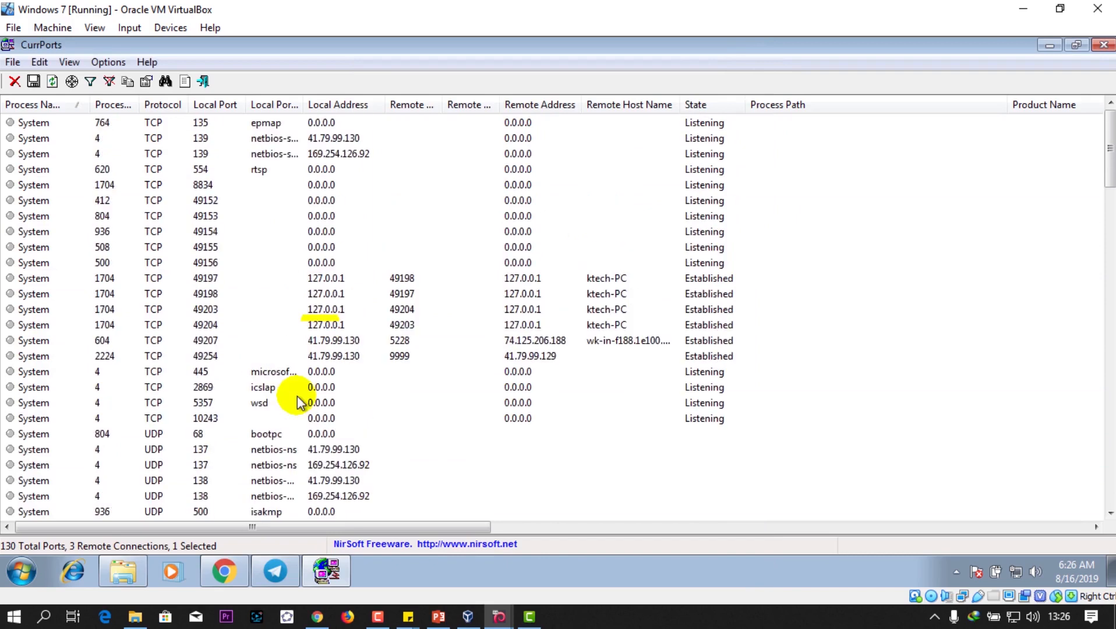
{"action": "left_click", "coordinate": [274, 247]}
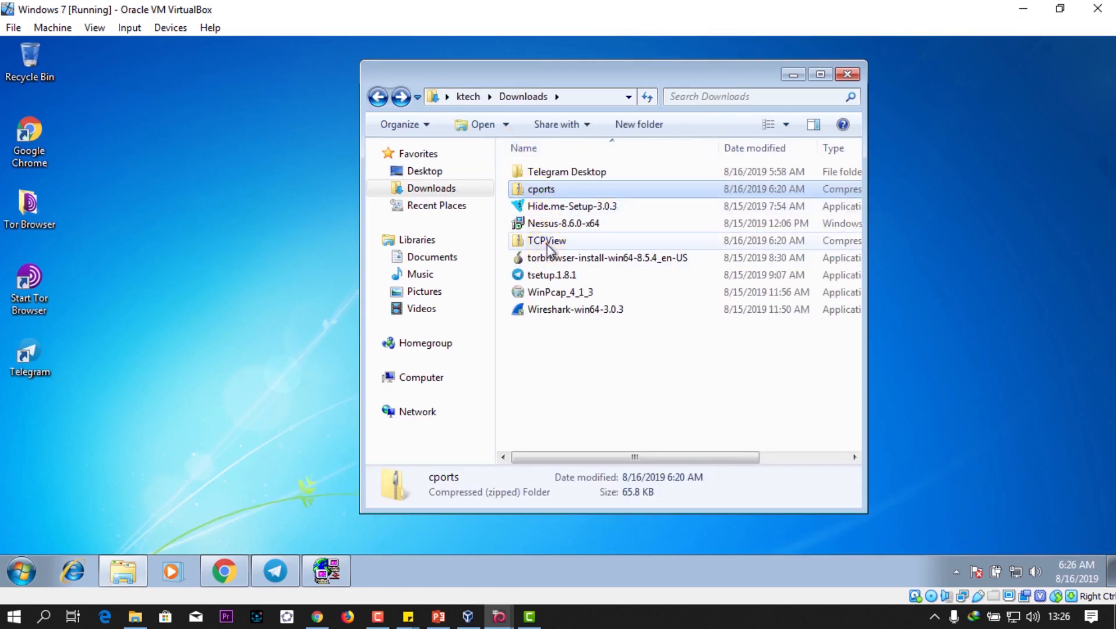
{"action": "double_click", "coordinate": [547, 240]}
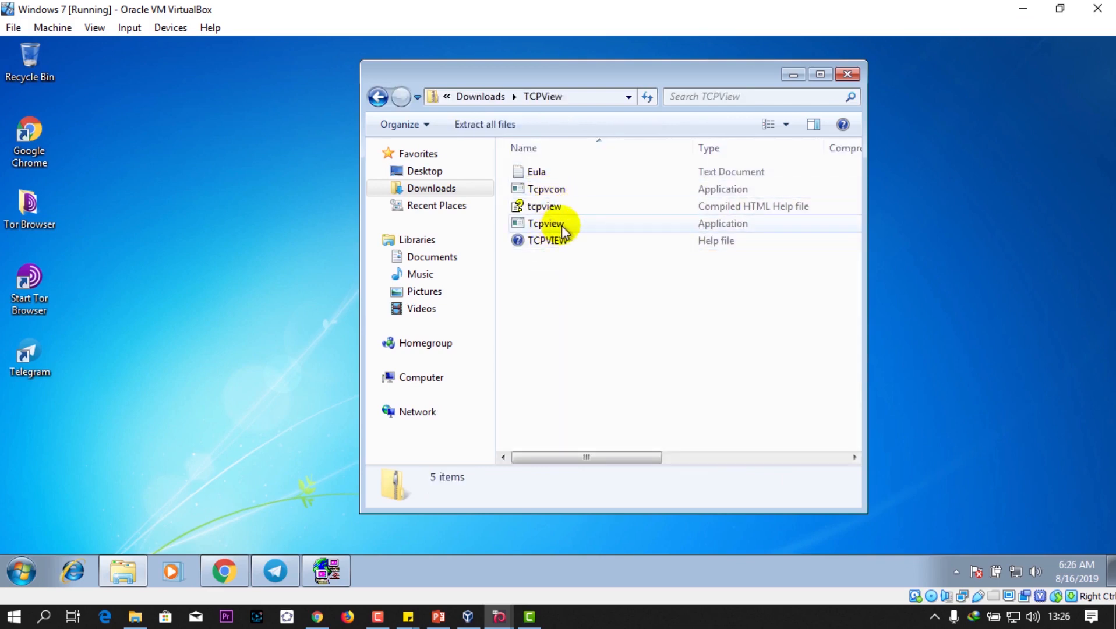
Run Tcpview.exe from the folder, approve the UAC prompt and agree to the licence.
{"action": "left_click", "coordinate": [545, 224]}
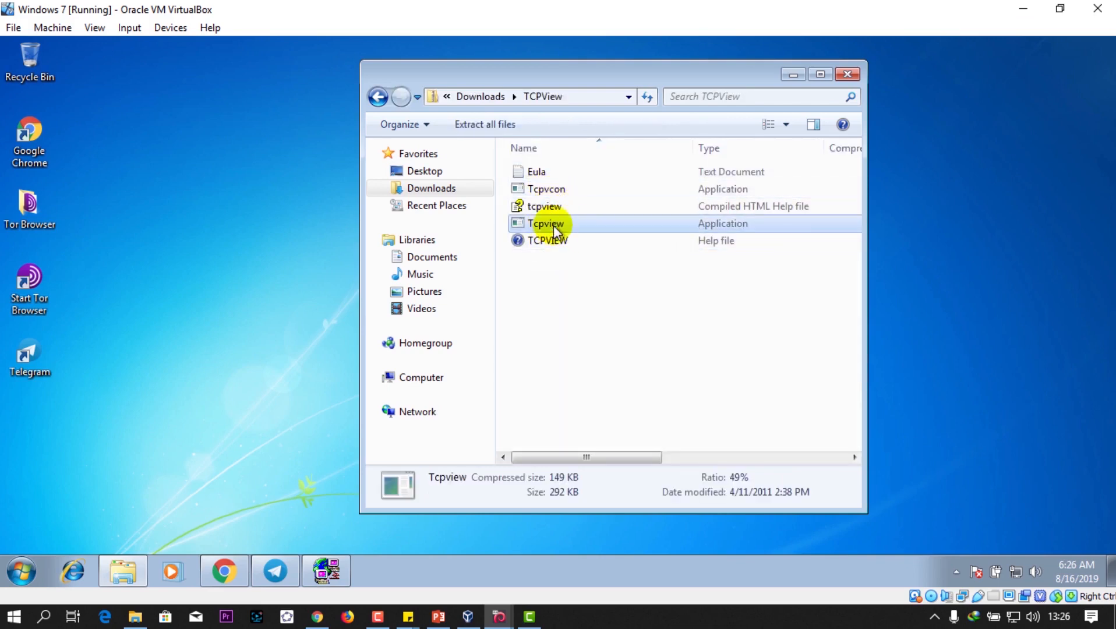
{"action": "double_click", "coordinate": [545, 222]}
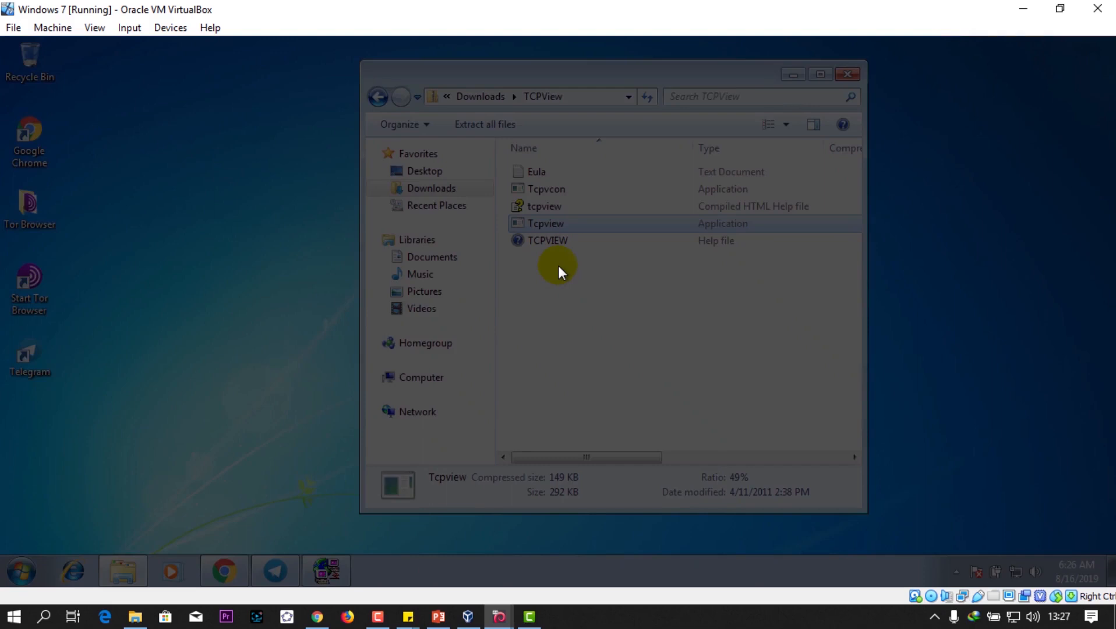
{"action": "double_click", "coordinate": [545, 223]}
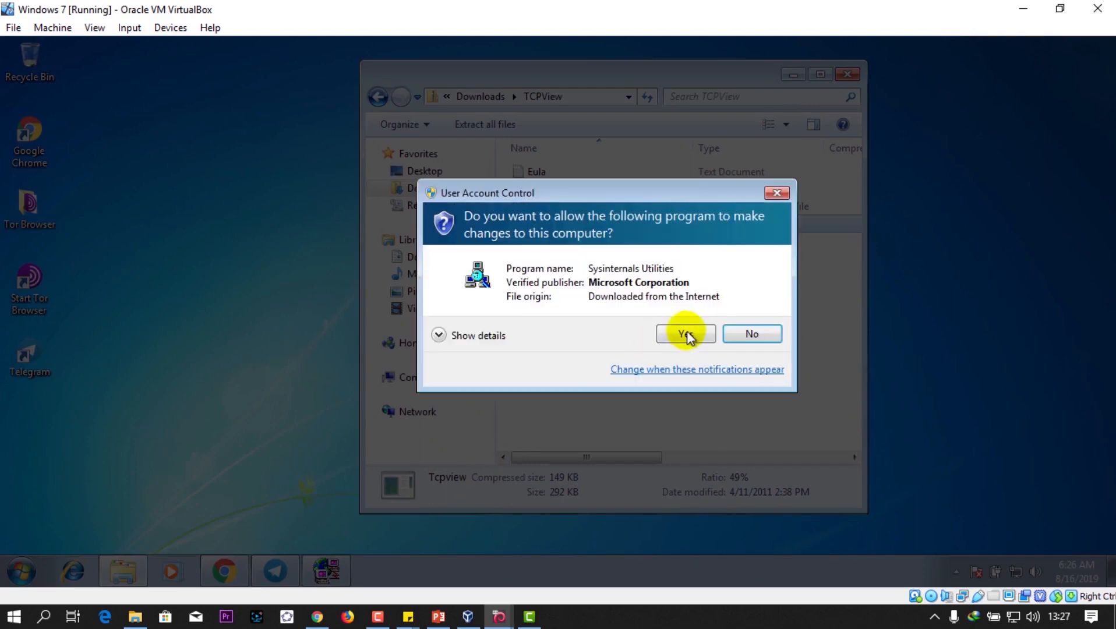
{"action": "left_click", "coordinate": [686, 334]}
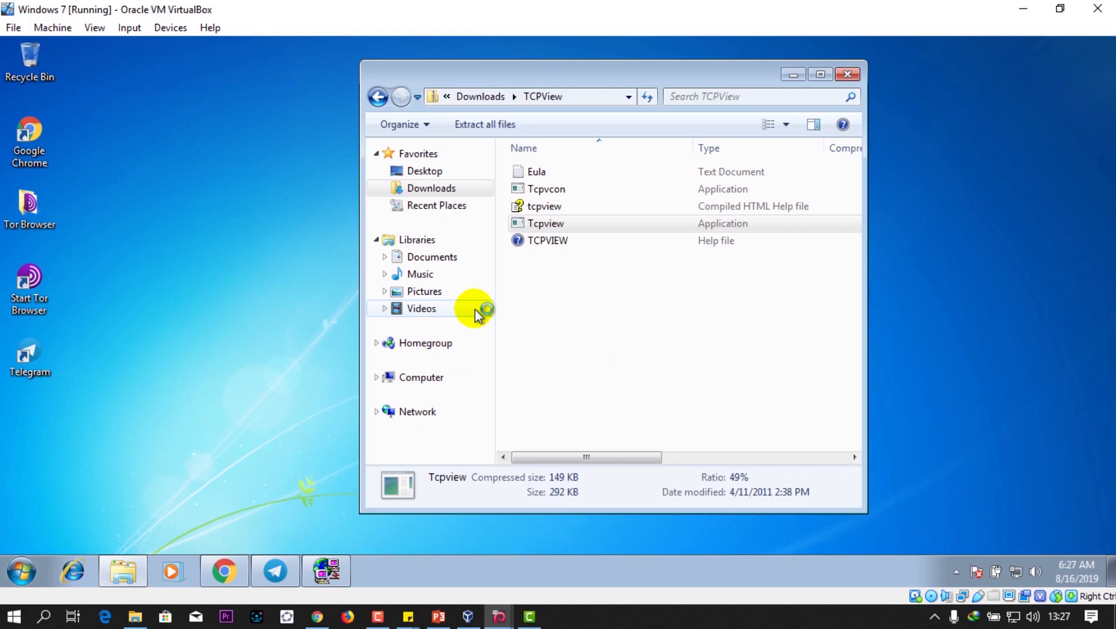
{"action": "double_click", "coordinate": [545, 222]}
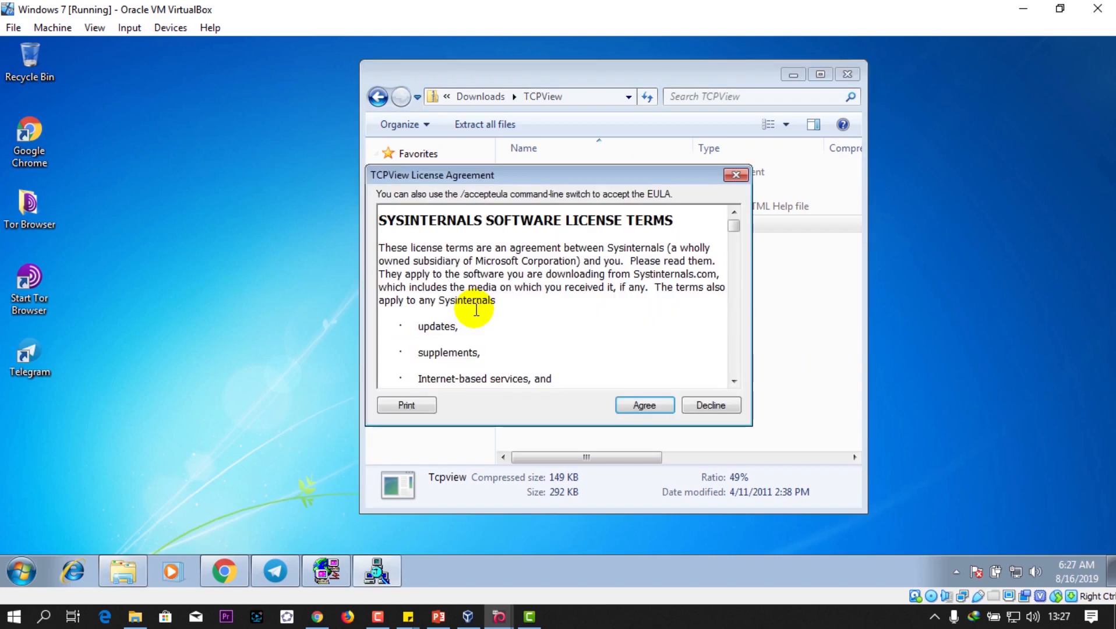
{"action": "left_click", "coordinate": [642, 405]}
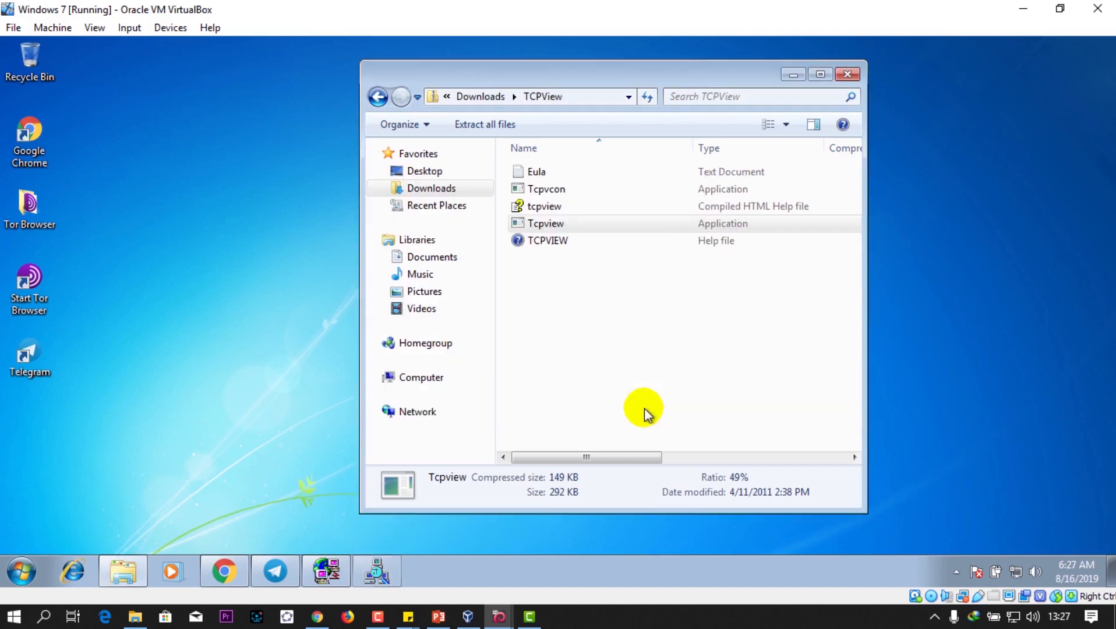
{"action": "double_click", "coordinate": [546, 223]}
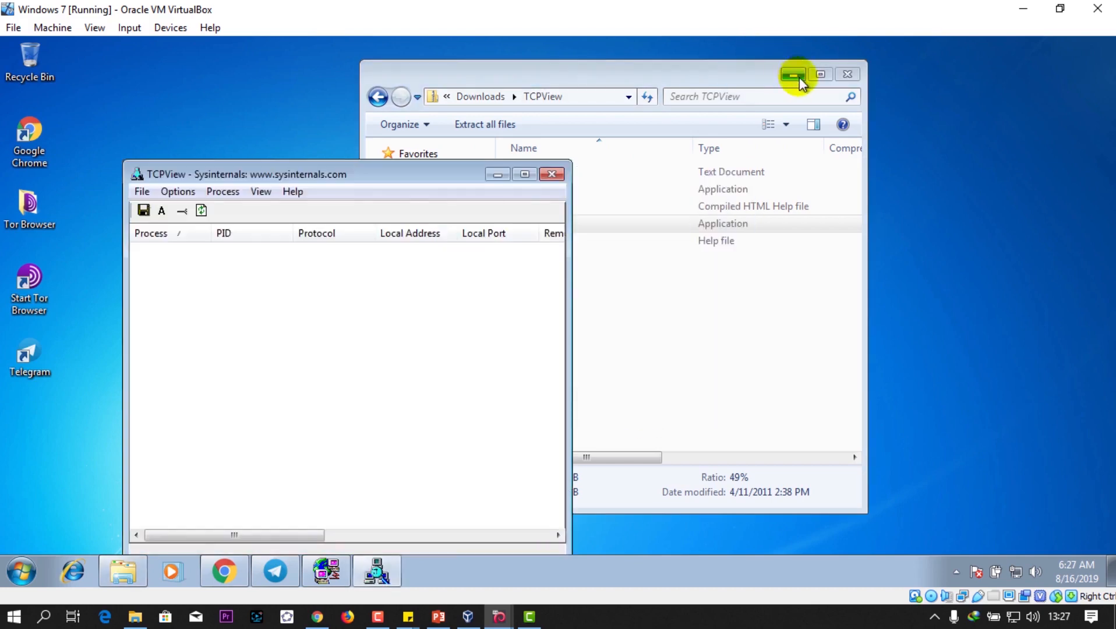
Maximize TCPView to show payload.exe's connection to 41.79.99.129:9999.
{"action": "left_click", "coordinate": [792, 74]}
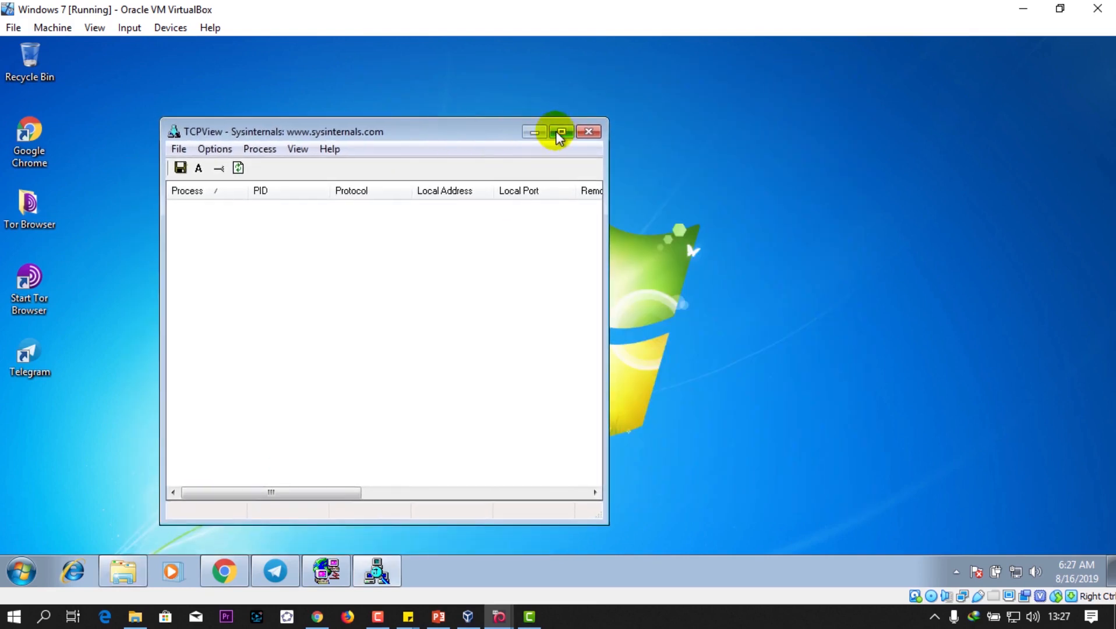
{"action": "left_click", "coordinate": [562, 131]}
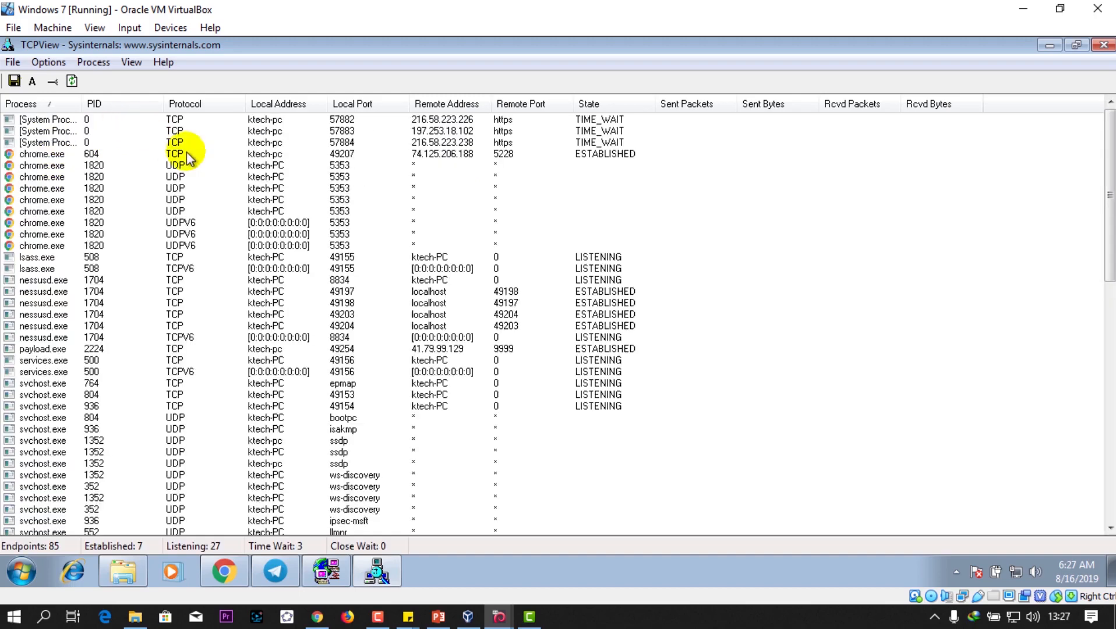
{"action": "mouse_move", "coordinate": [637, 160]}
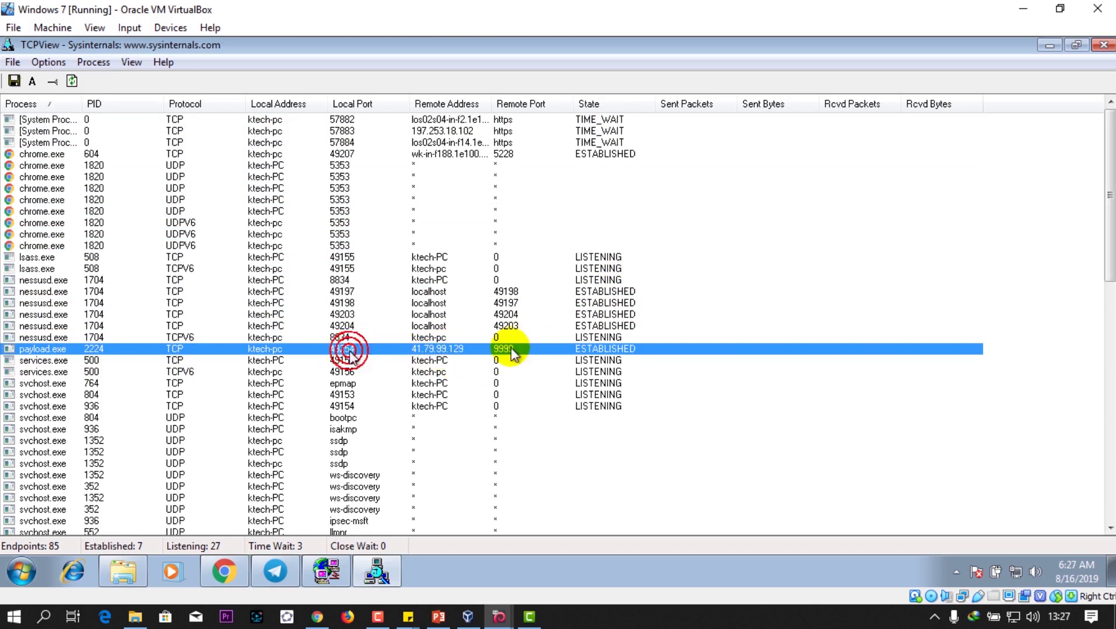
End the payload.exe process (PID 2224) from its Properties dialog and confirm.
{"action": "double_click", "coordinate": [349, 349]}
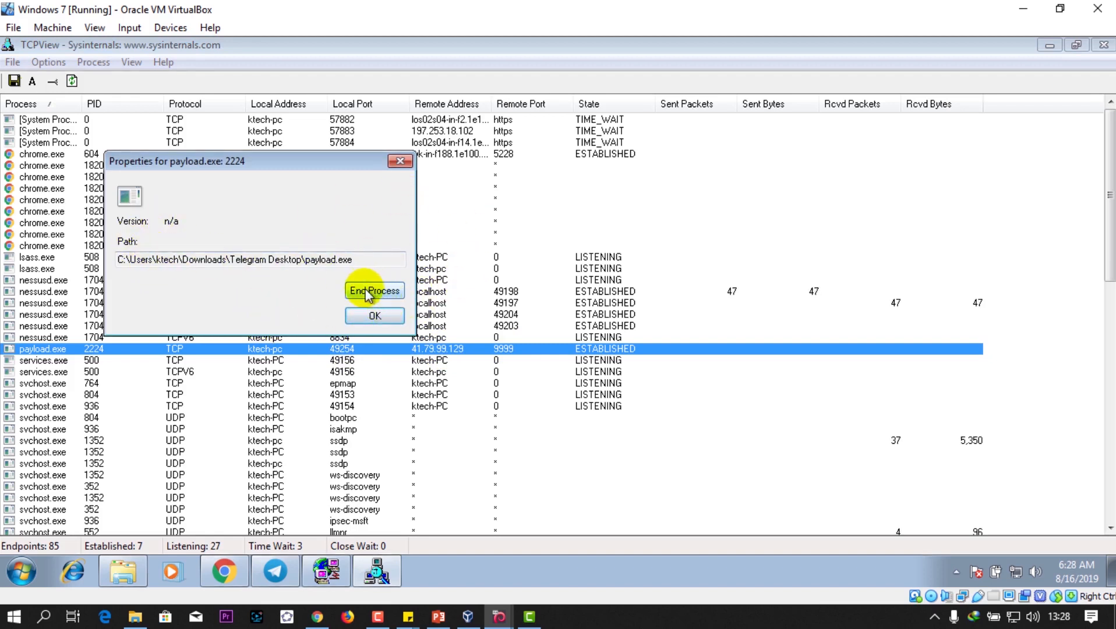
{"action": "mouse_move", "coordinate": [448, 616]}
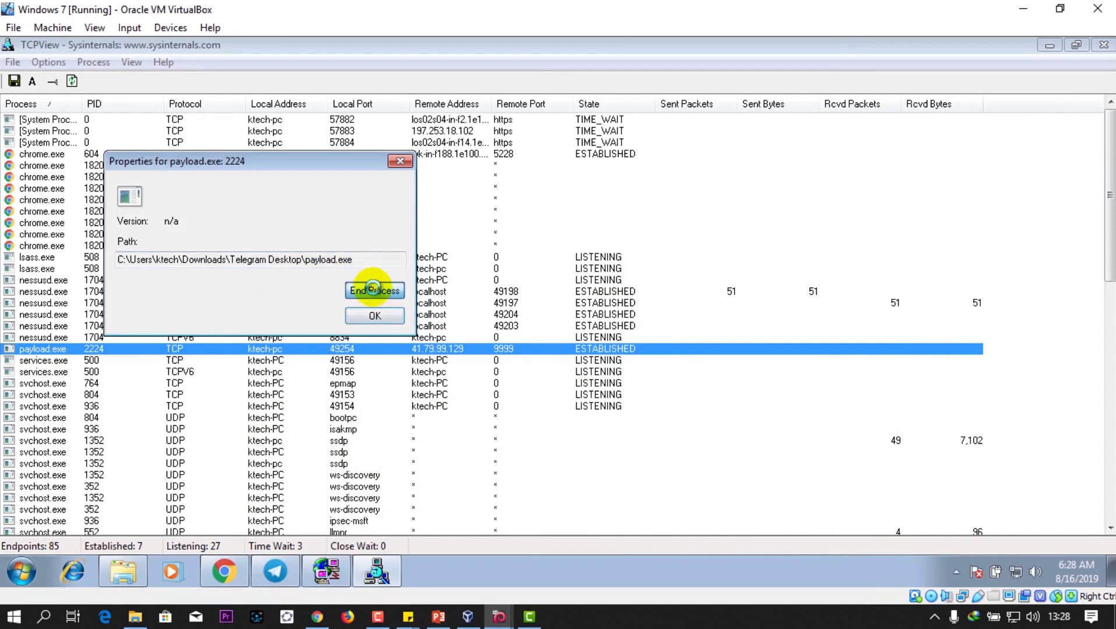
{"action": "left_click", "coordinate": [375, 290]}
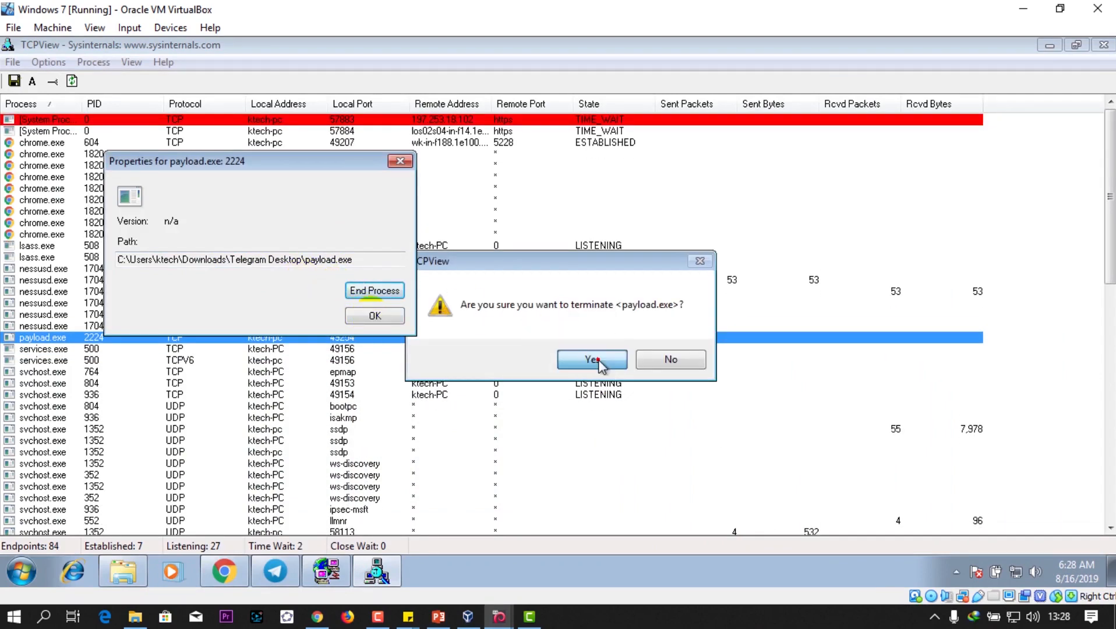
{"action": "left_click", "coordinate": [591, 359]}
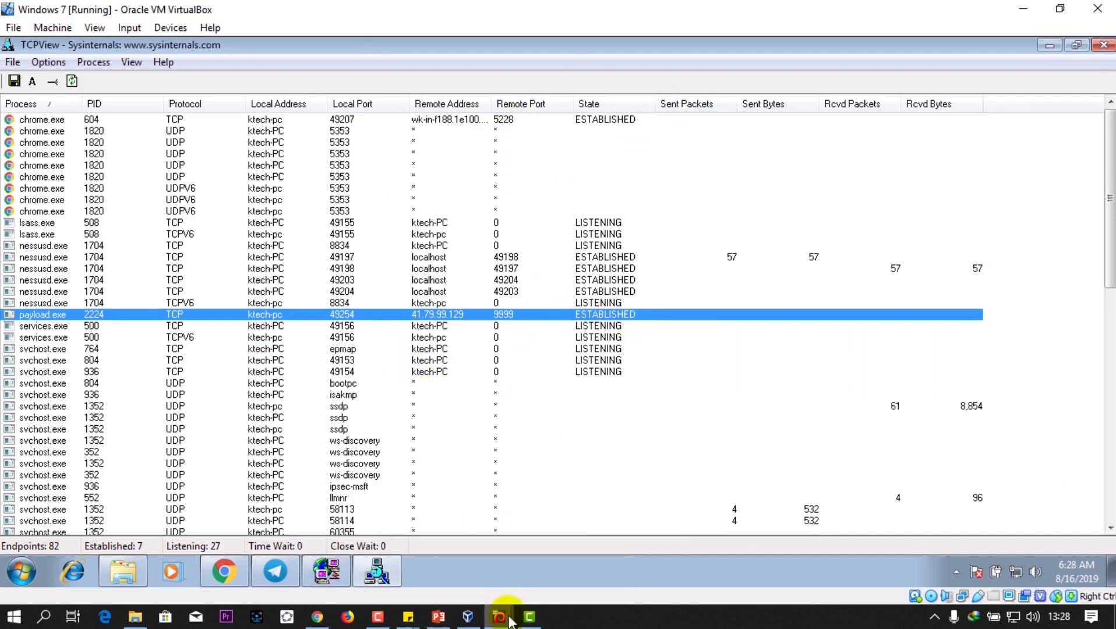
{"action": "left_click", "coordinate": [497, 616]}
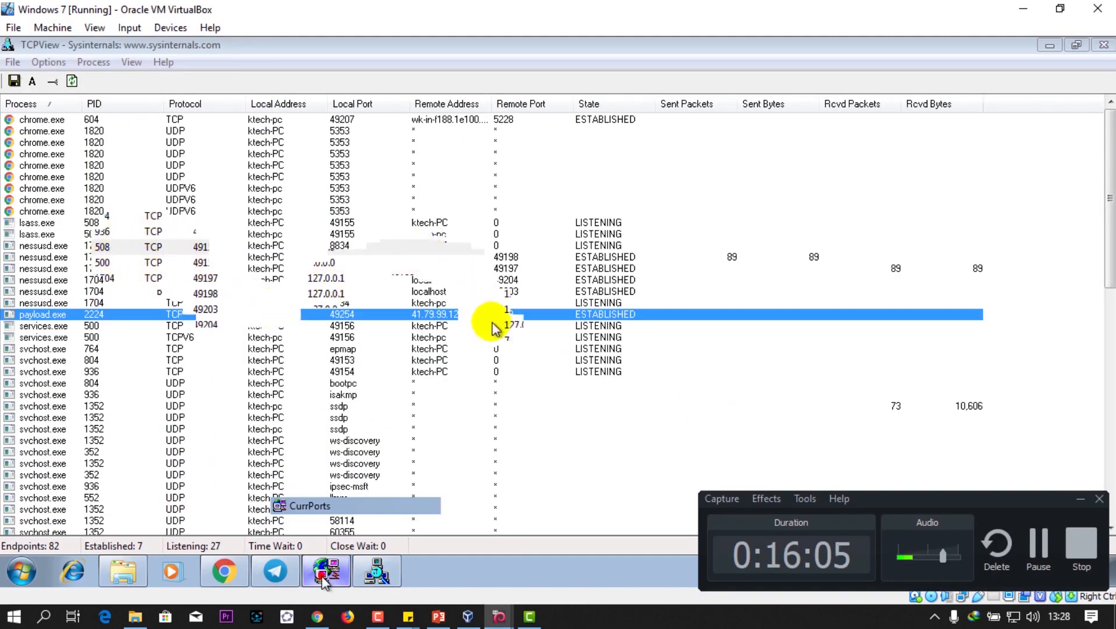
Close the CurrPorts TCP connection on local port 49254 via the right-click menu.
{"action": "left_click", "coordinate": [325, 570]}
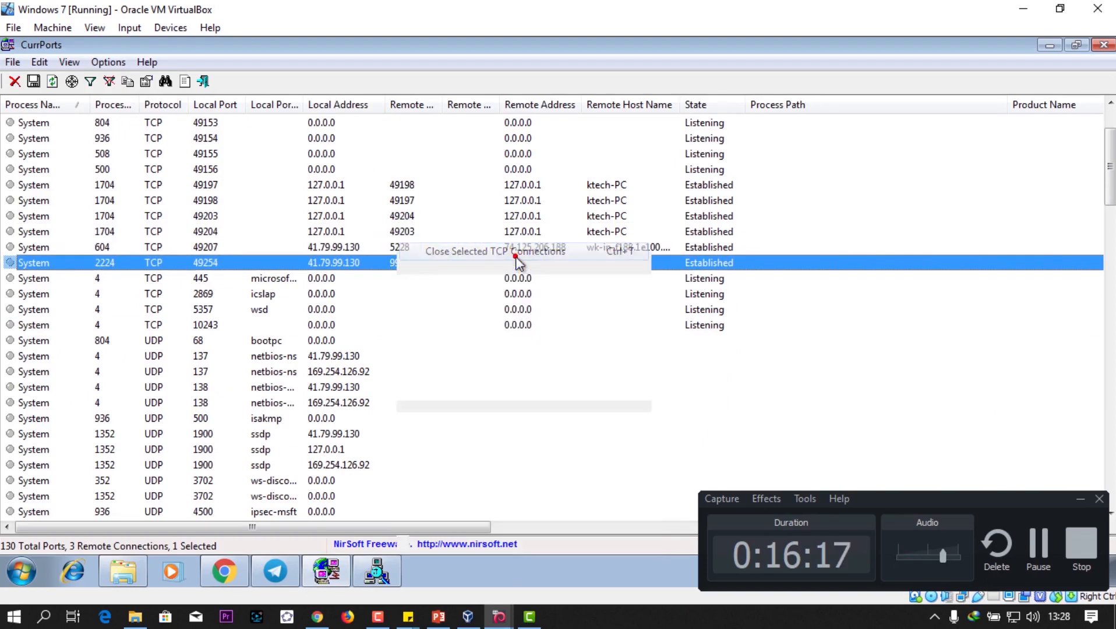
{"action": "right_click", "coordinate": [517, 263]}
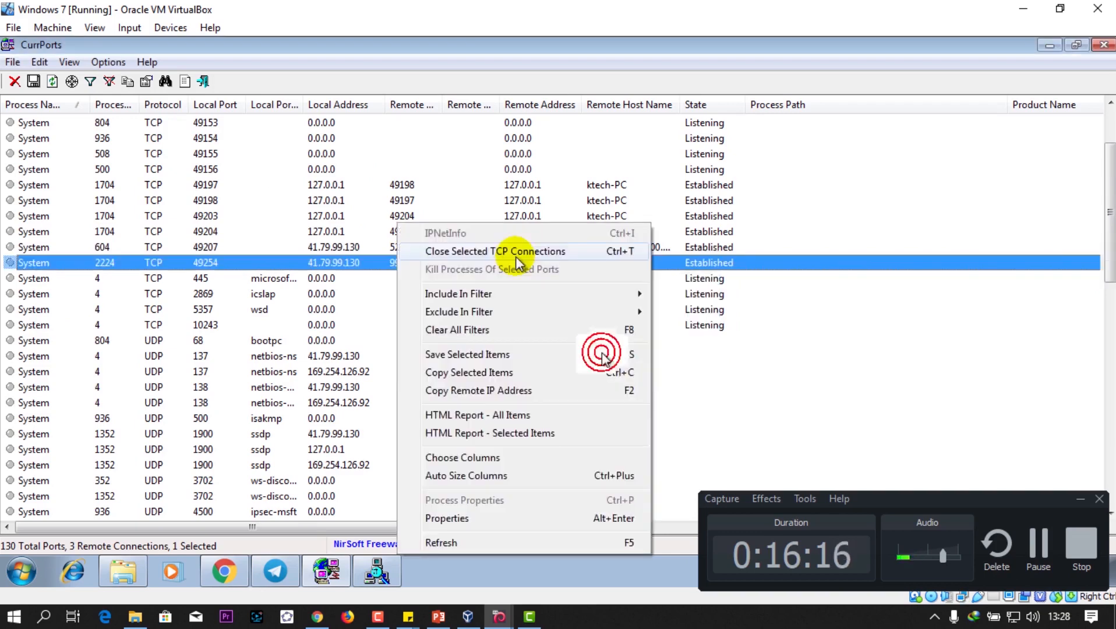
{"action": "left_click", "coordinate": [494, 251]}
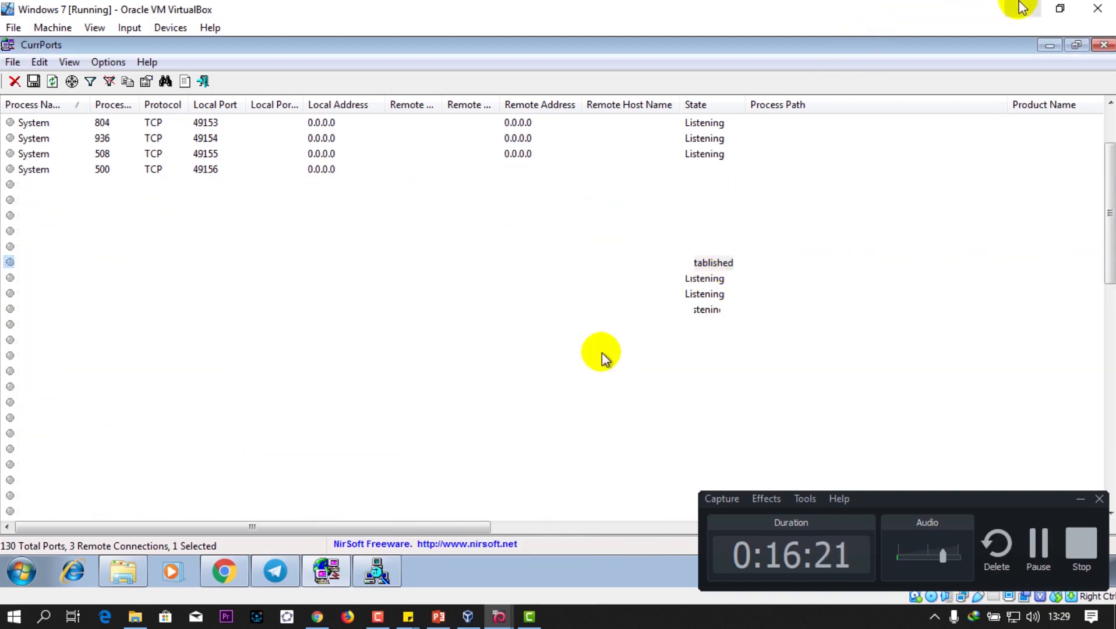